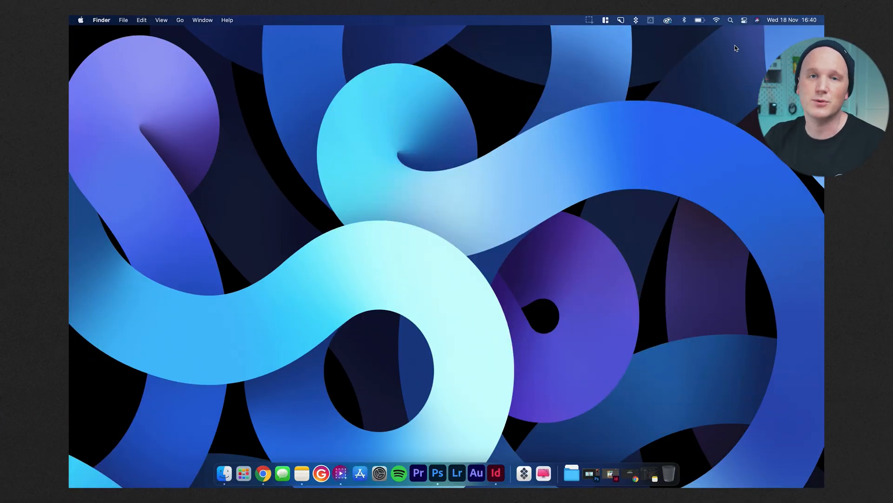
mouse_move(656, 74)
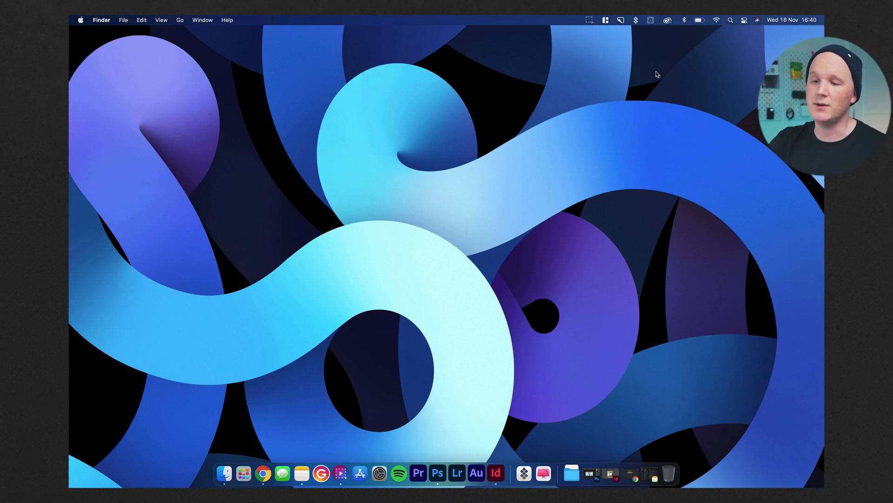
mouse_move(735, 48)
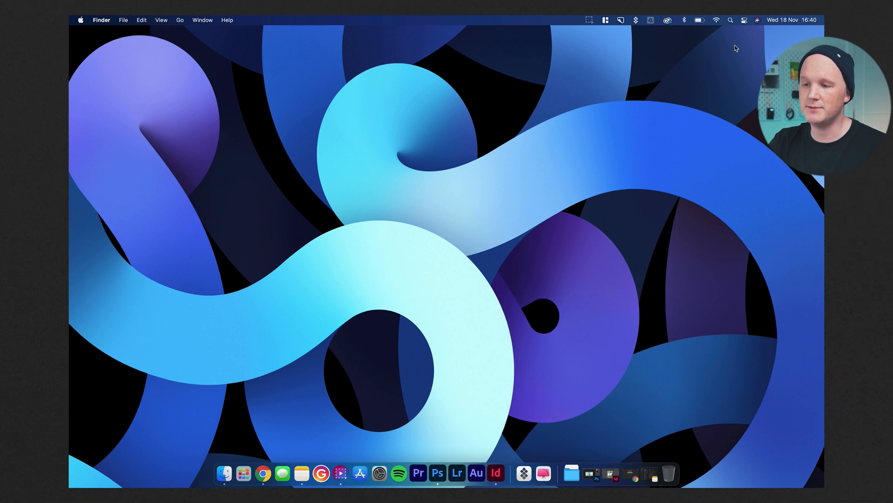
Show and dismiss the menu bar's quick Wi-Fi, sound and display settings panel.
click(745, 20)
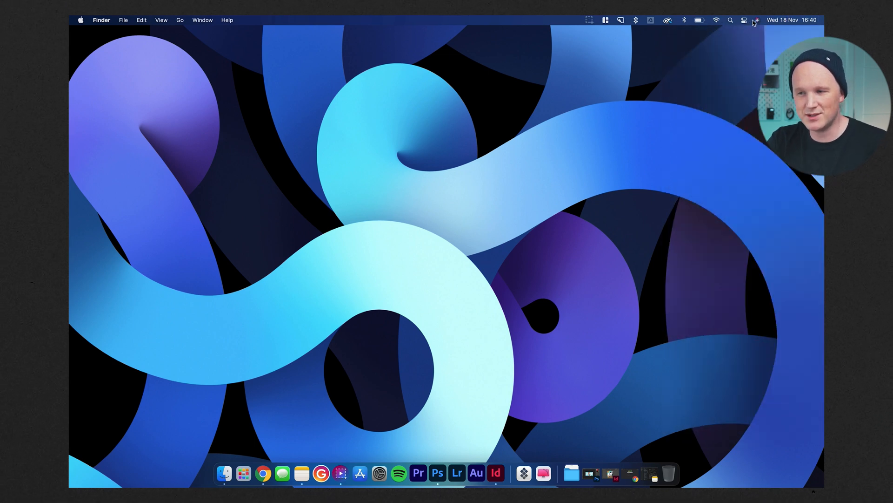
click(744, 20)
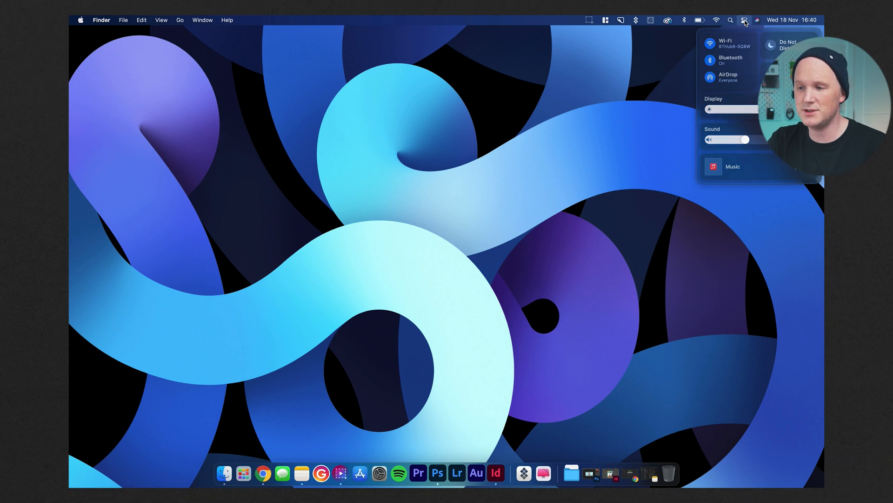
click(791, 19)
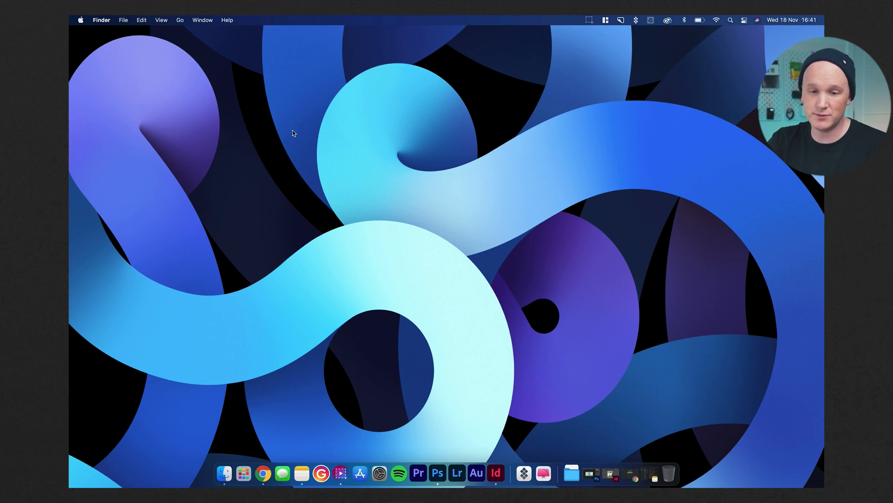
mouse_move(412, 194)
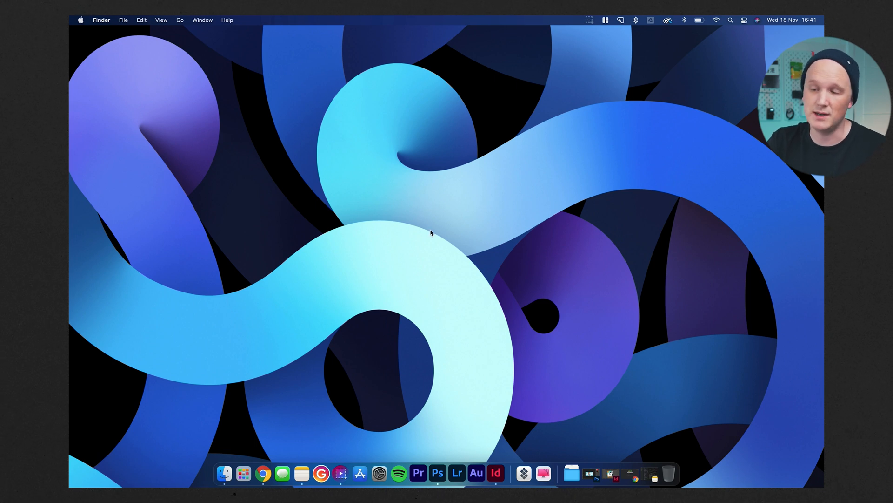
mouse_move(302, 292)
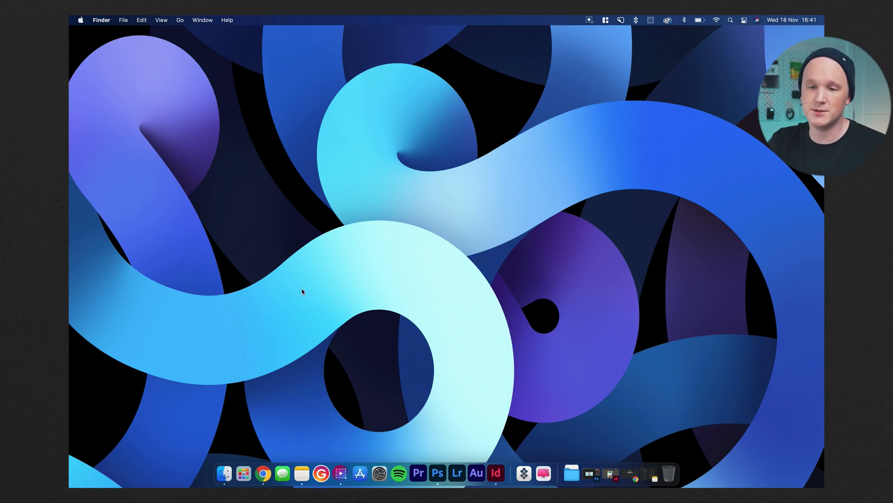
mouse_move(279, 349)
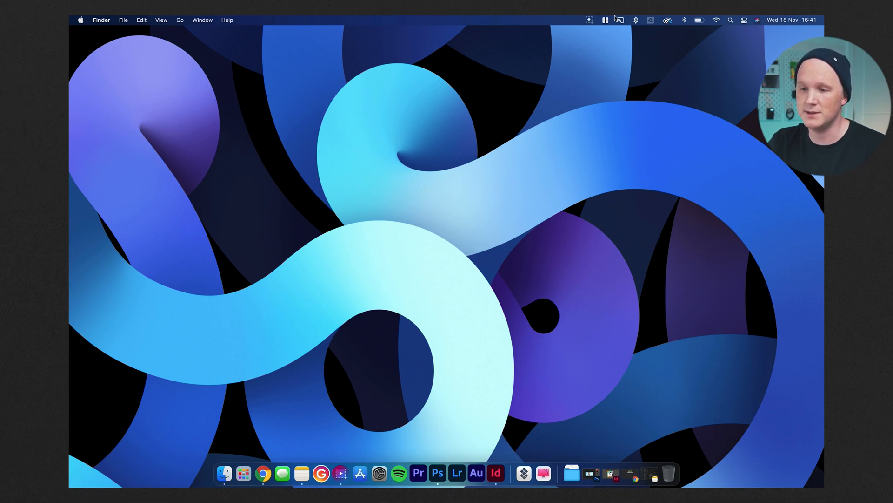
mouse_move(263, 473)
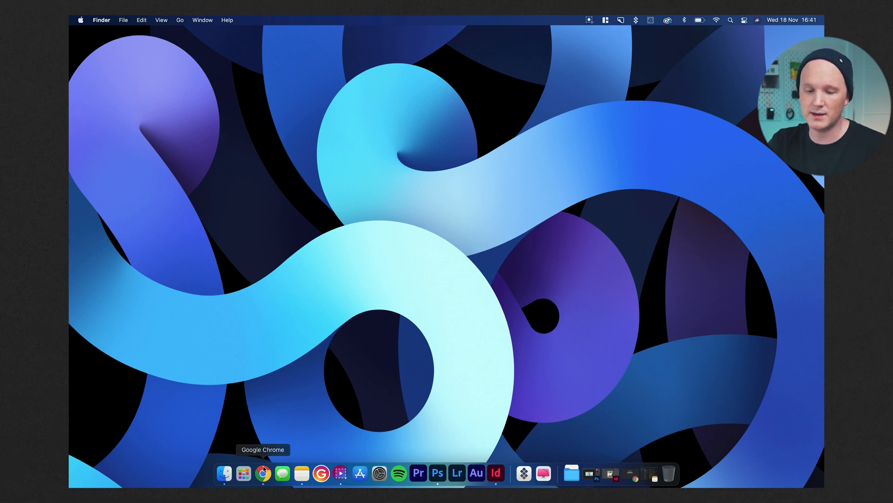
Launch the web browser, enlarge its window and go to youtube.com.
click(264, 472)
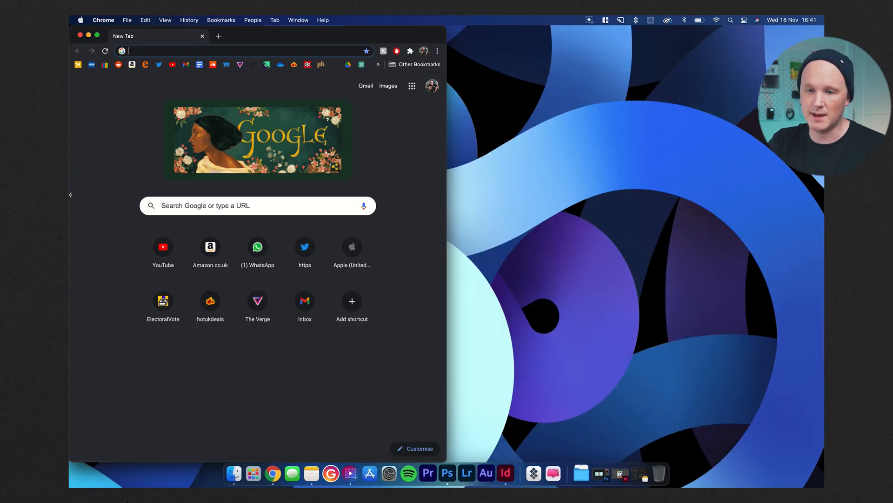
drag(154, 35, 536, 35)
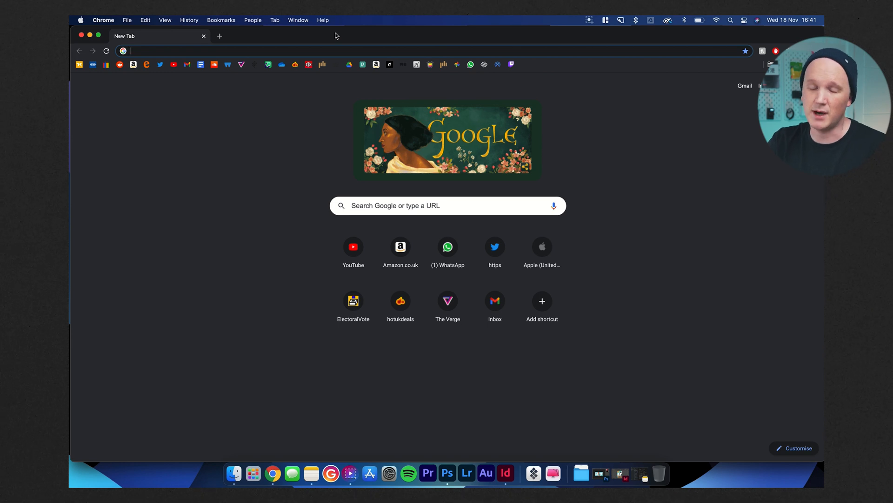
text(youtube.com)
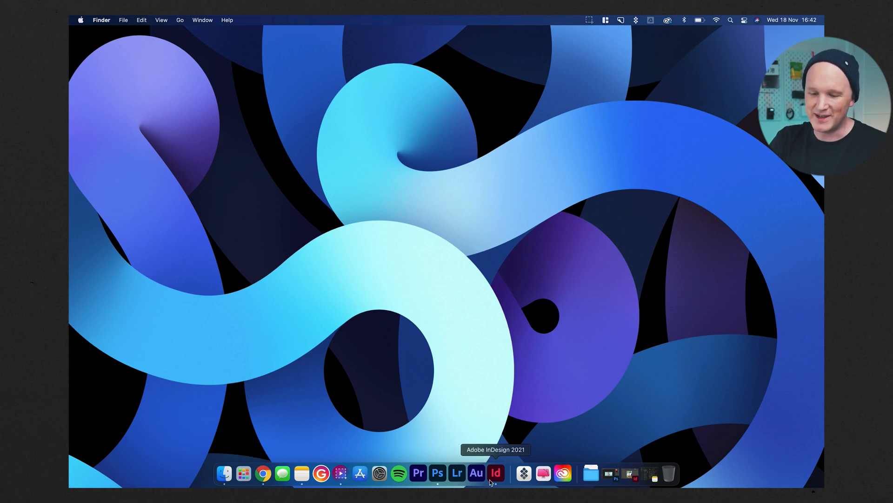
mouse_move(518, 288)
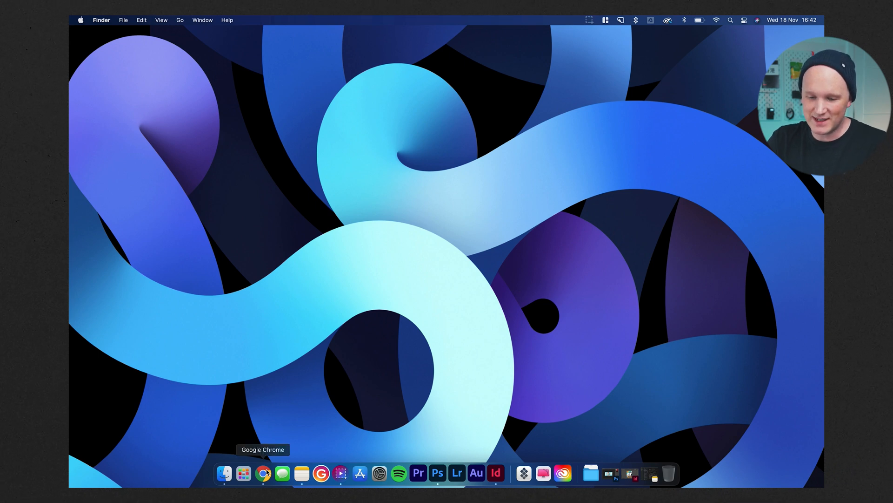
click(263, 473)
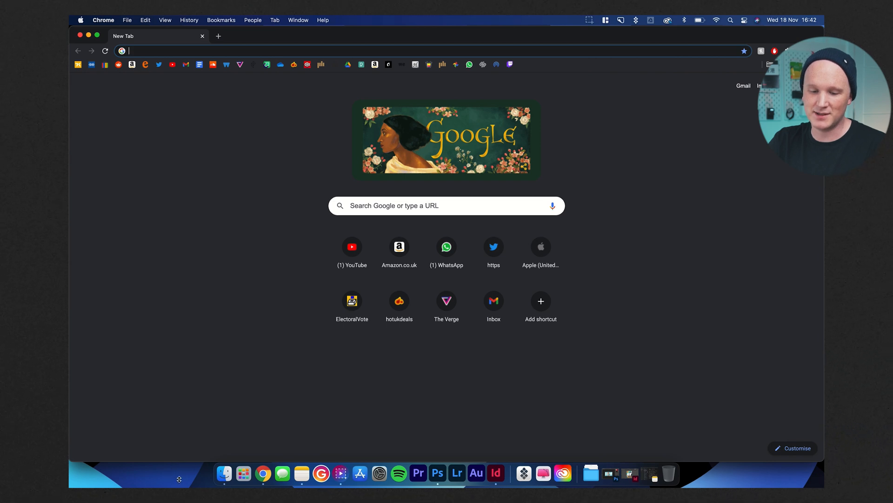
mouse_move(282, 473)
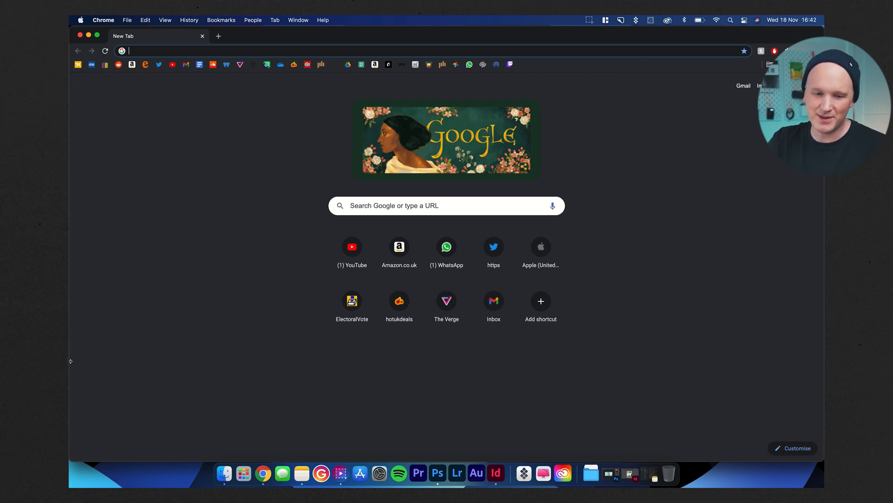
mouse_move(209, 295)
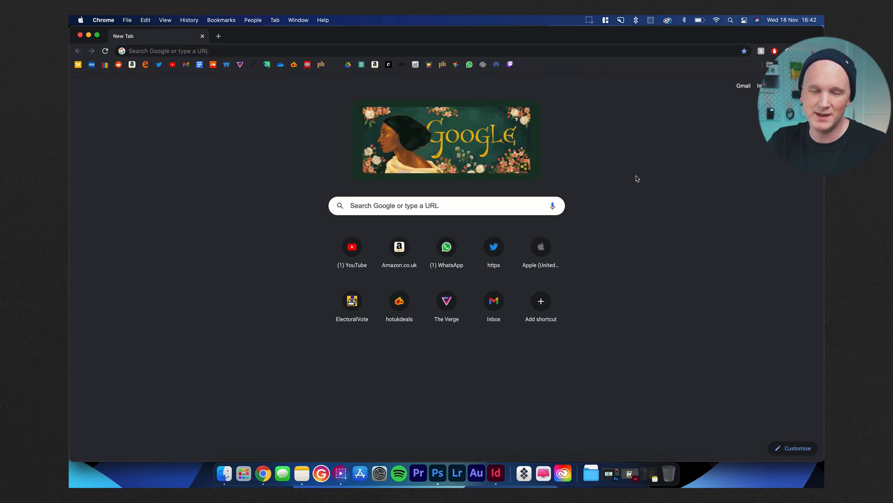
mouse_move(282, 473)
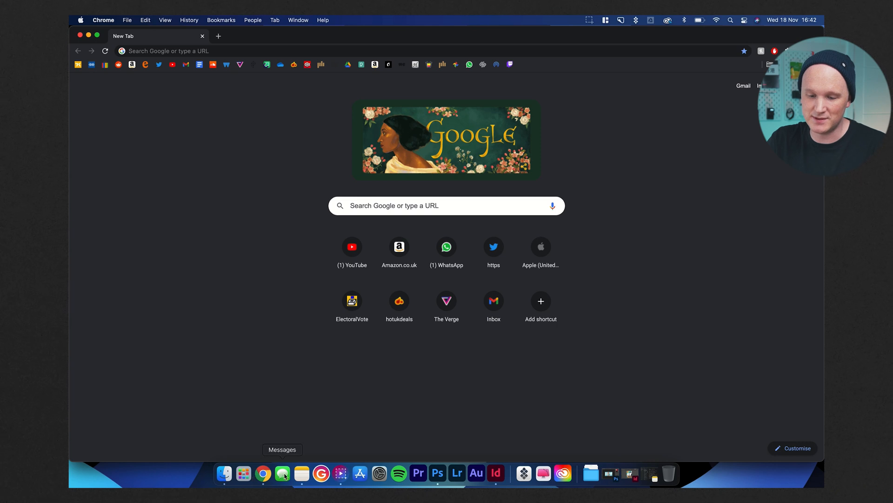
mouse_move(214, 121)
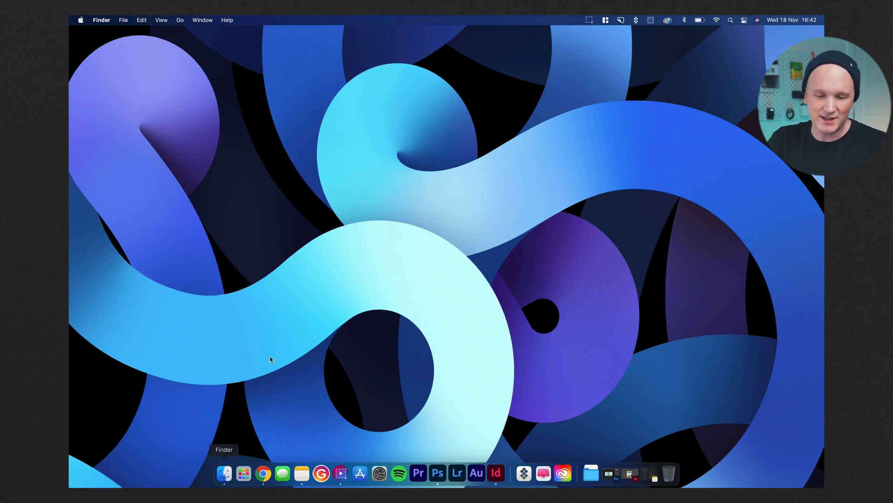
mouse_move(243, 473)
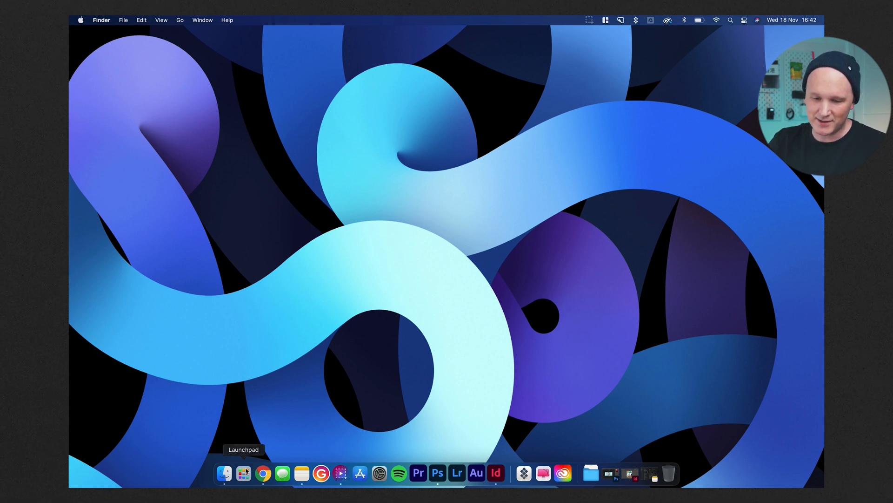
Browse the Launchpad app grid, reopen the browser, then quit it from its menu.
click(243, 472)
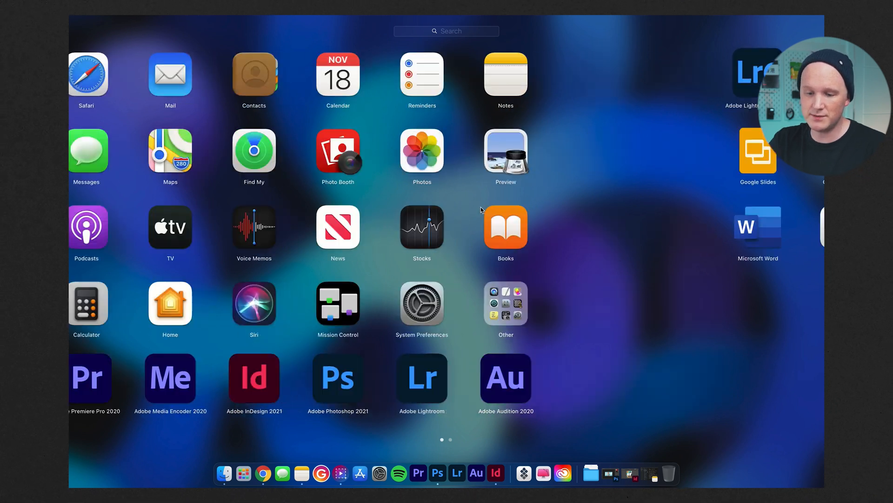
scroll(left, 3)
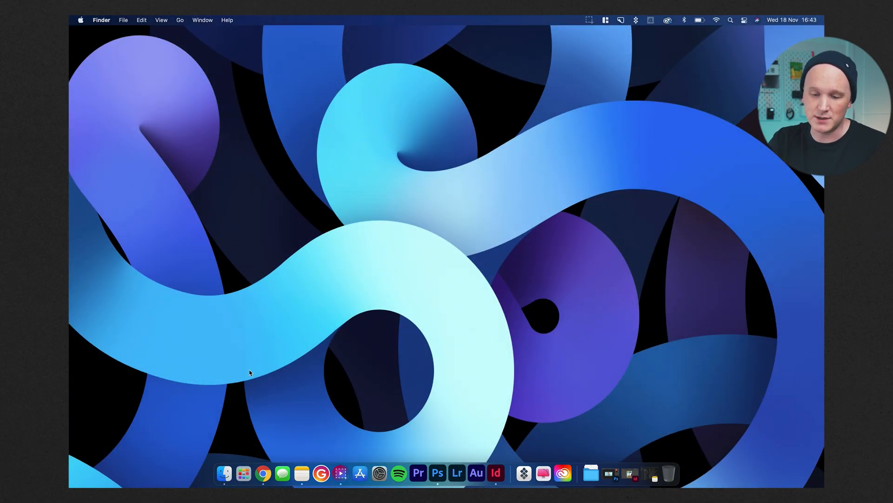
click(262, 473)
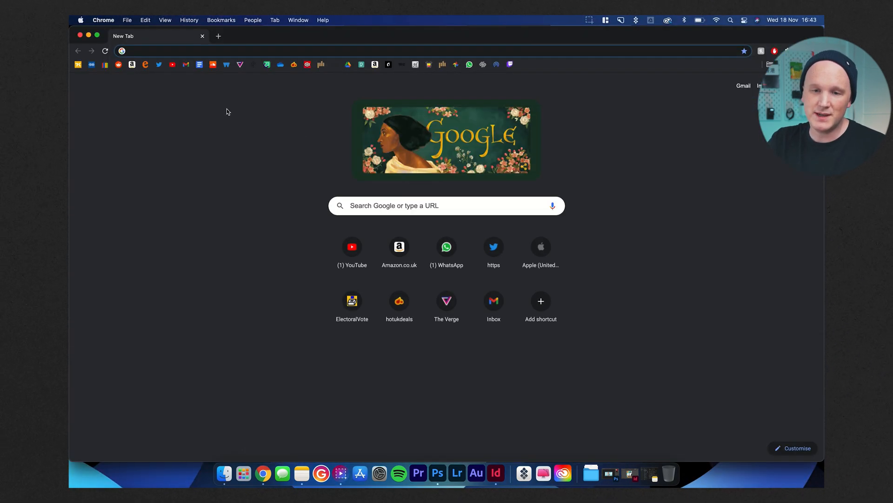
click(351, 246)
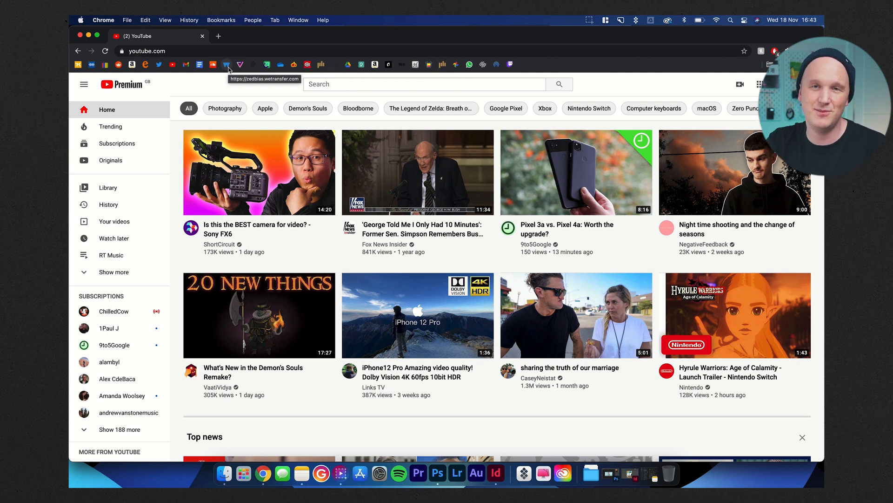
mouse_move(260, 37)
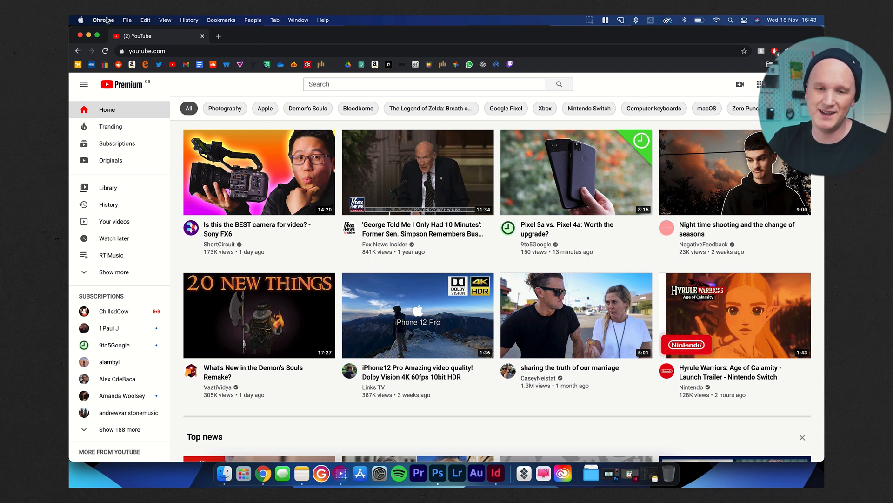
click(103, 20)
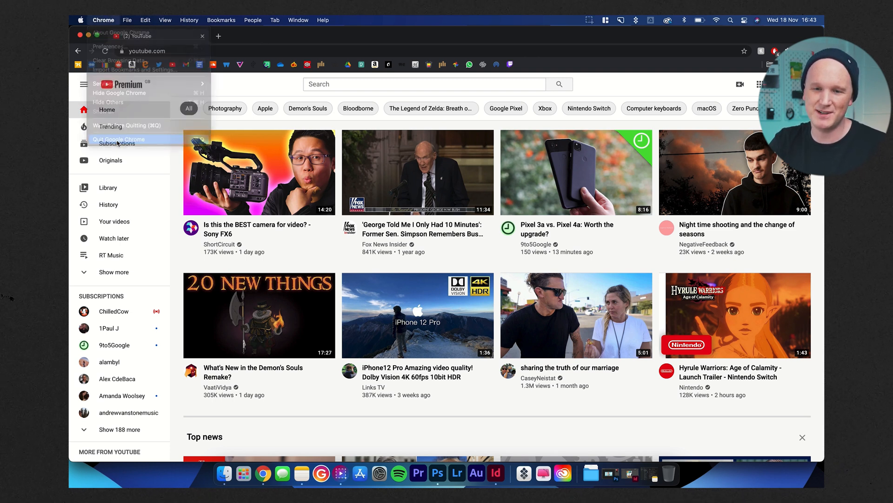
click(119, 139)
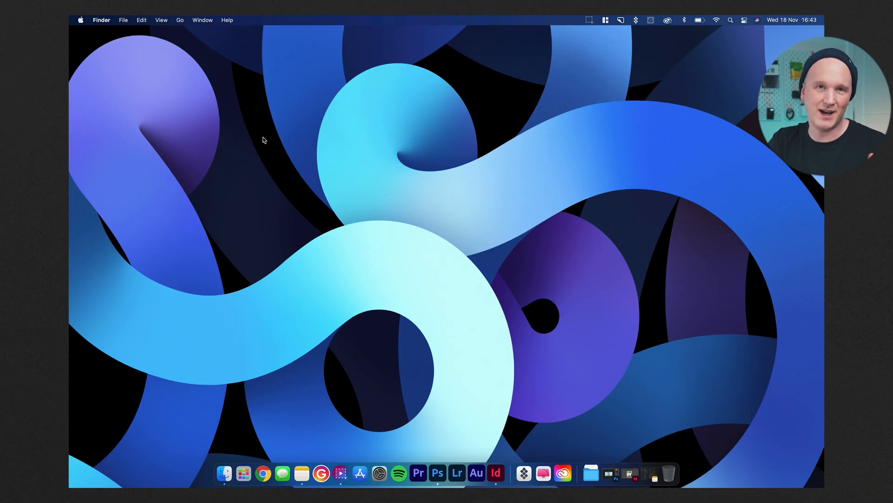
mouse_move(282, 473)
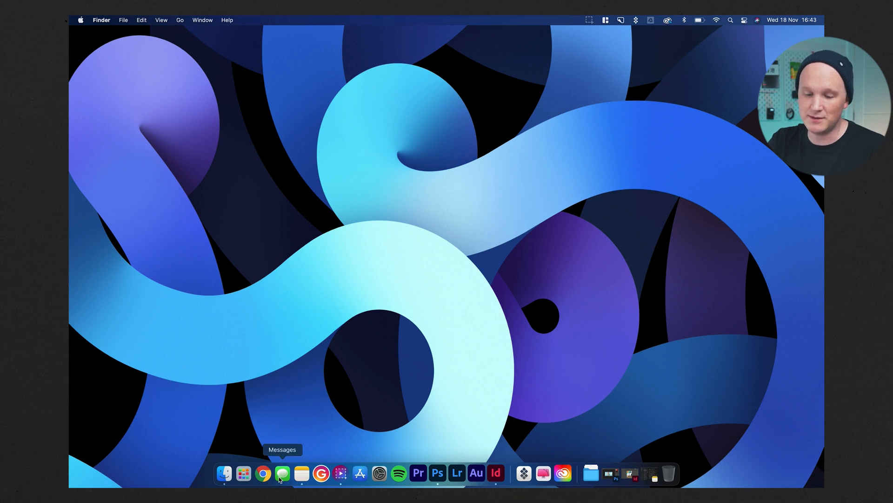
mouse_move(308, 413)
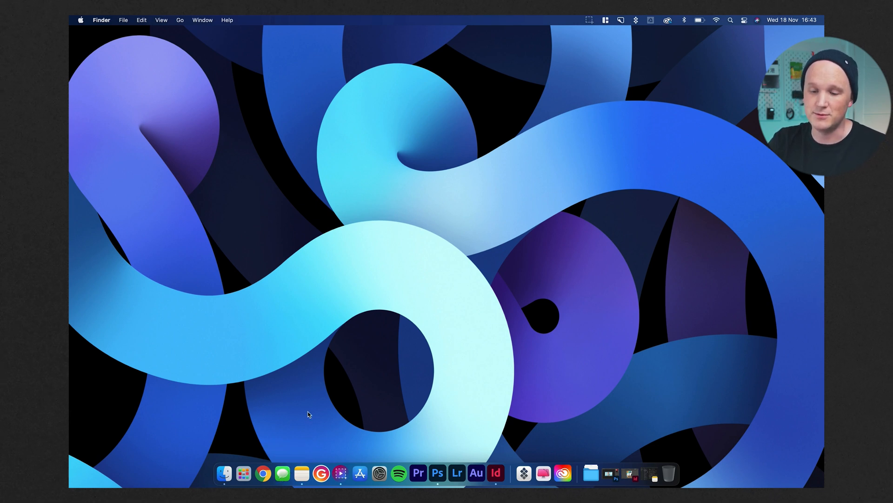
mouse_move(314, 442)
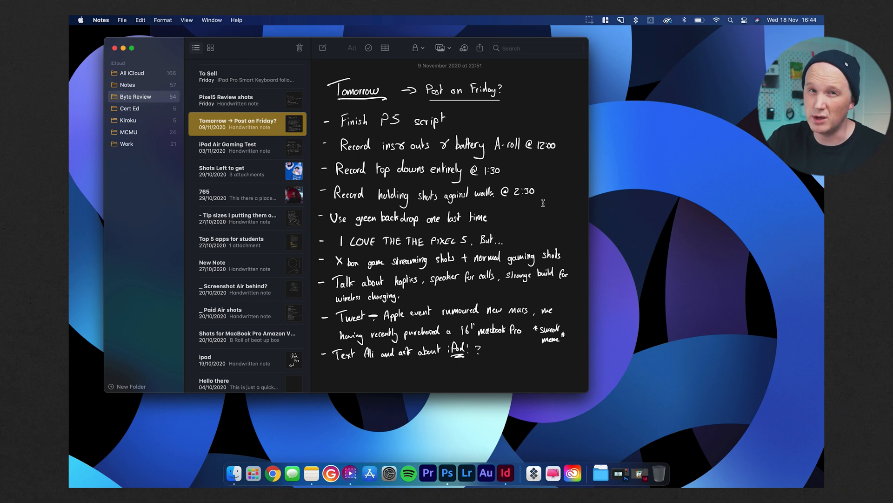
mouse_move(651, 202)
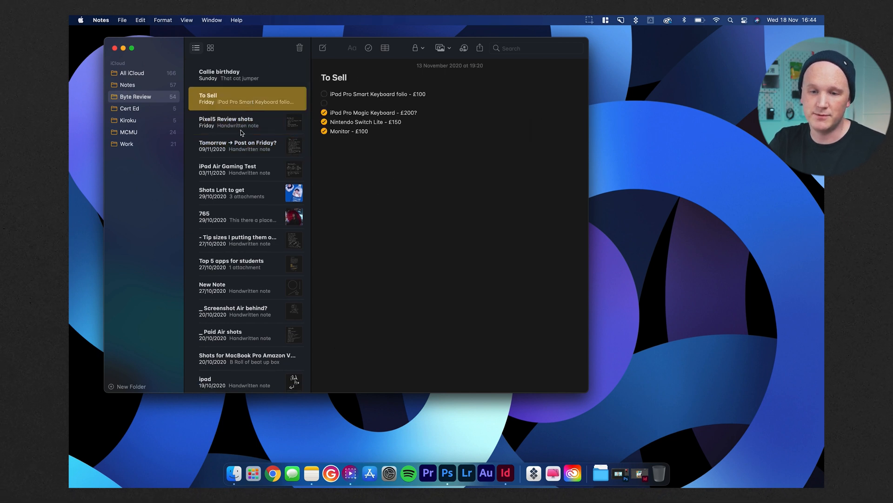
Read the Tomorrow, Shots Left to get, 765 and Pixel5 Review shots notes in turn.
click(238, 145)
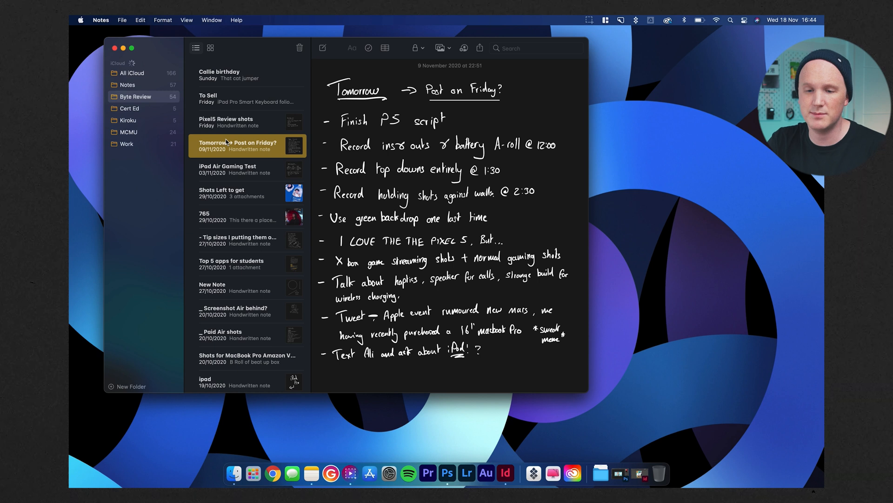
click(239, 192)
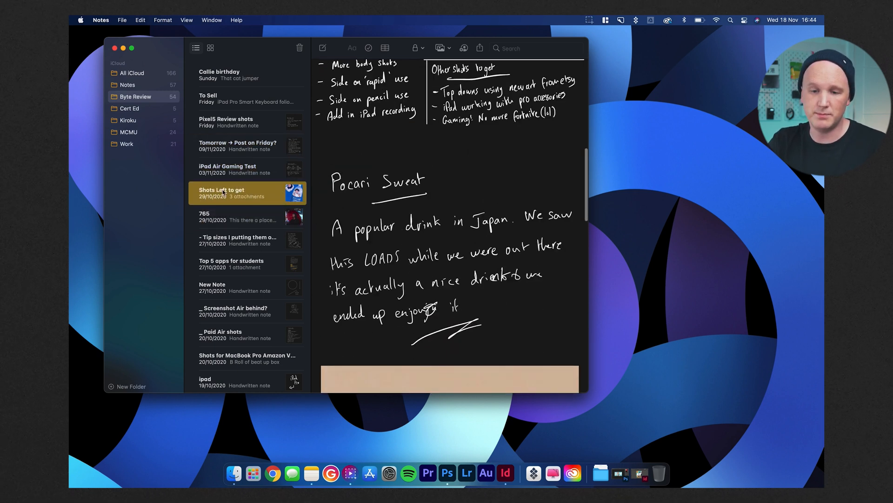
click(239, 217)
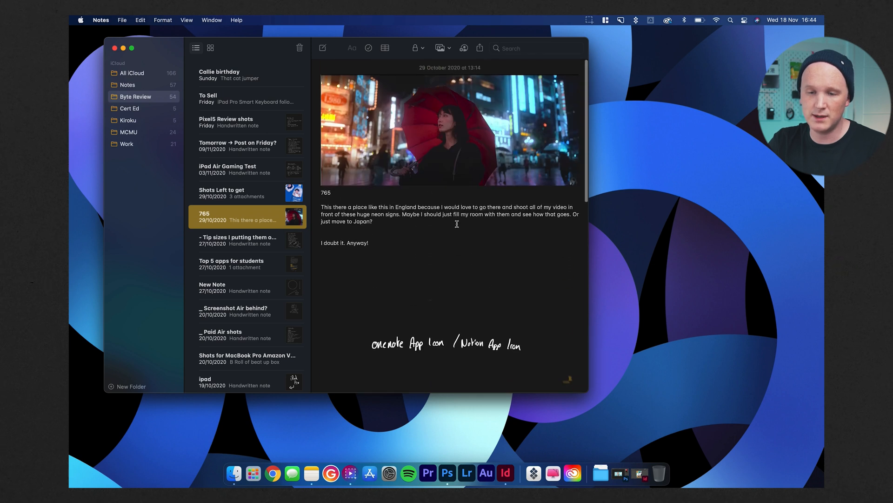
click(247, 122)
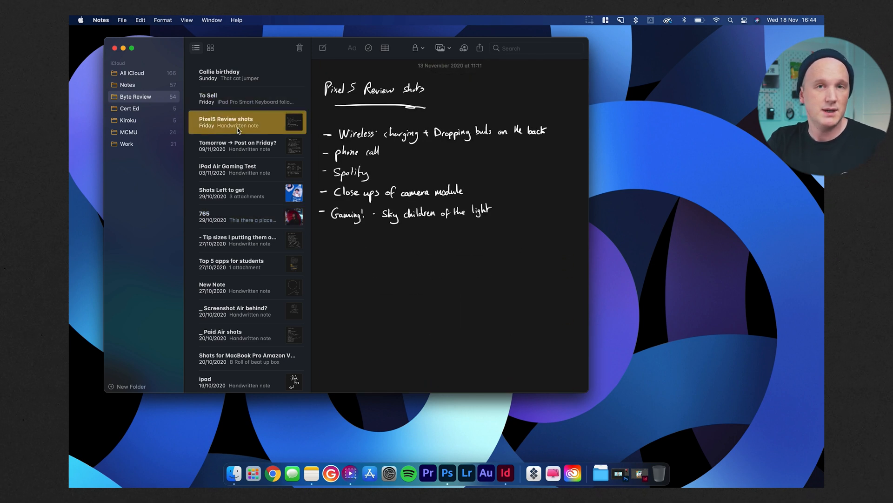
mouse_move(173, 36)
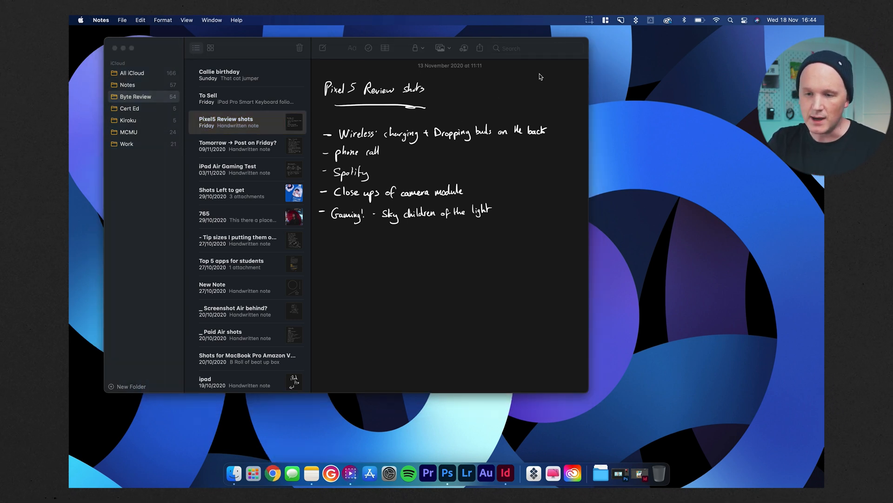
click(272, 472)
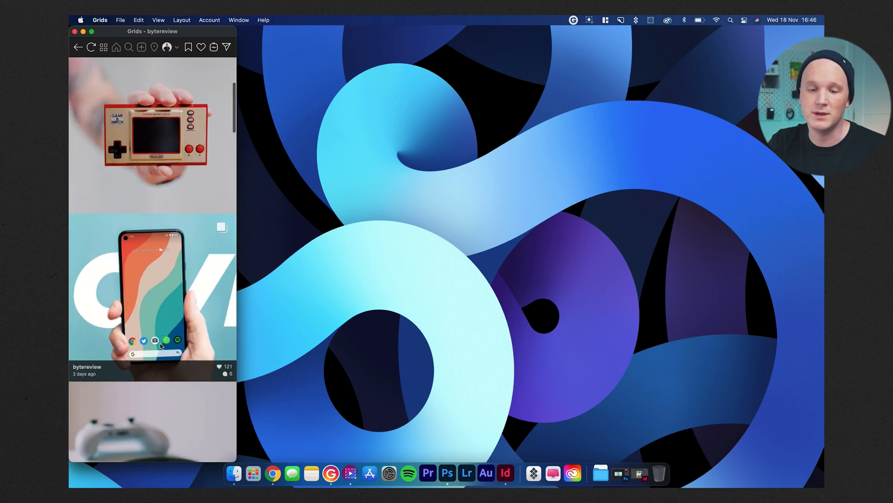
Scroll down the Grids Instagram feed toward the account's profile view.
scroll(down, 3)
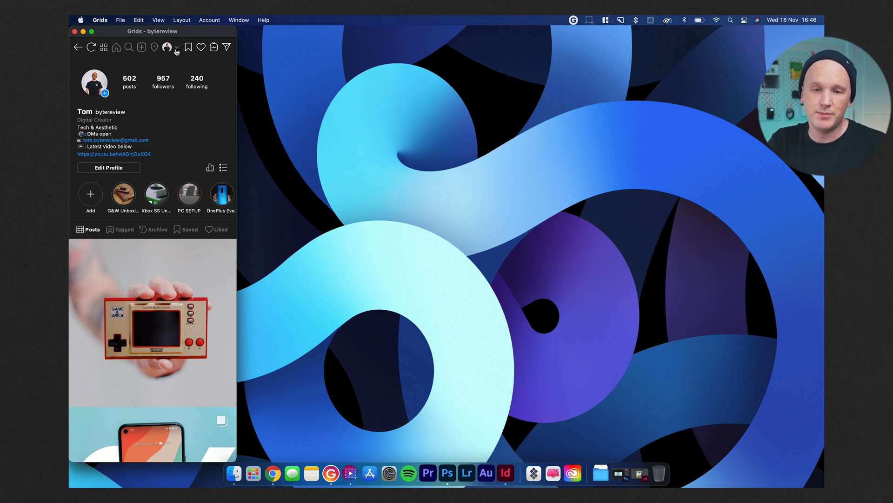
scroll(down, 3)
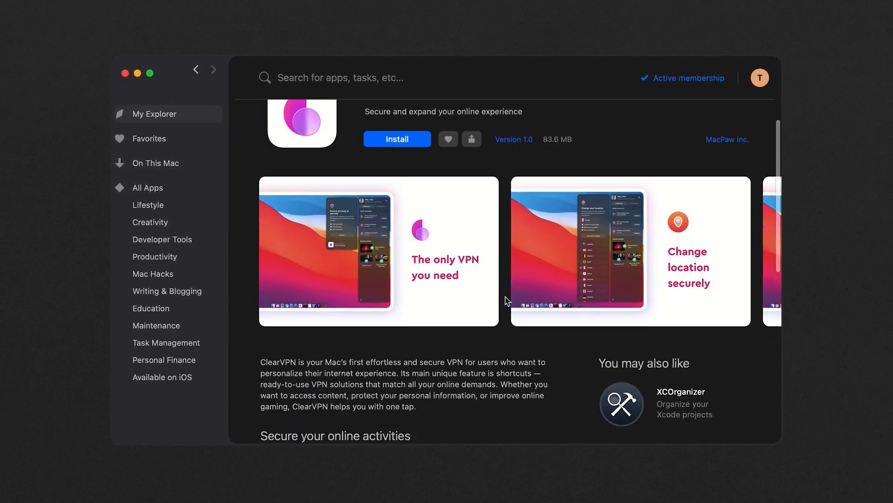
Scroll through ClearVPN's feature description, then choose CleanMyMac X in the Setapp sidebar.
scroll(down, 3)
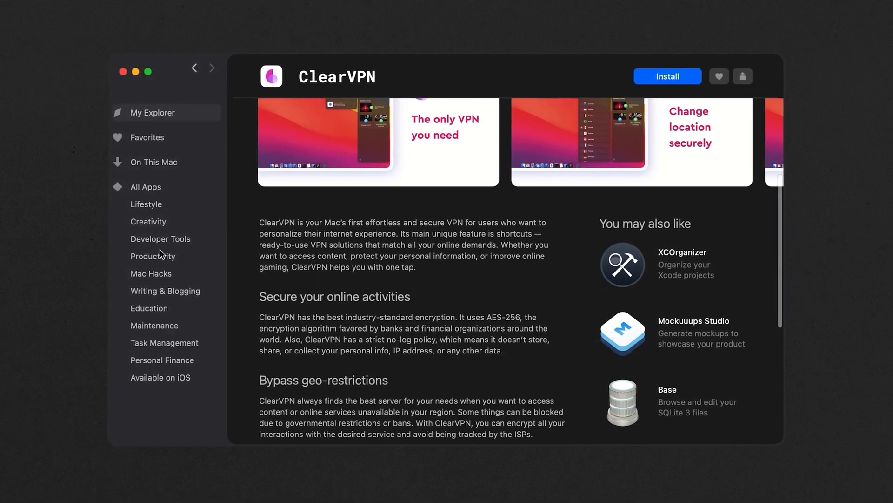
click(151, 273)
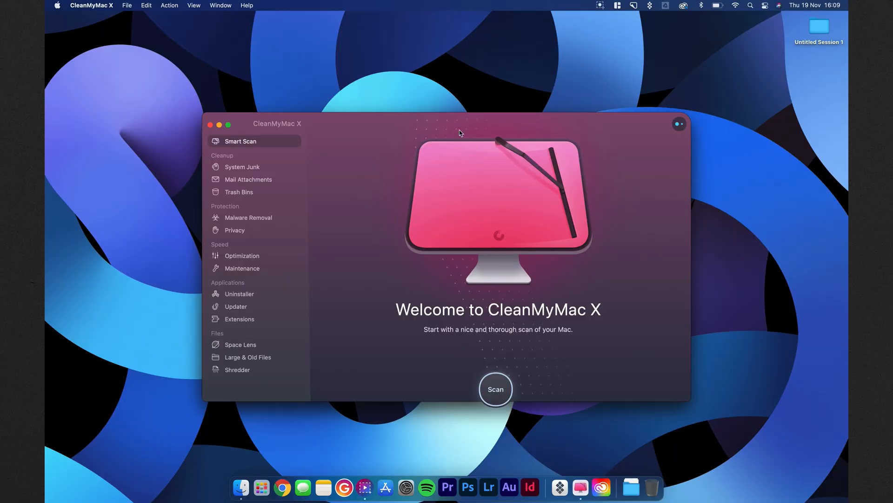
Bring up CleanMyMac X's Welcome Smart Scan screen.
click(495, 389)
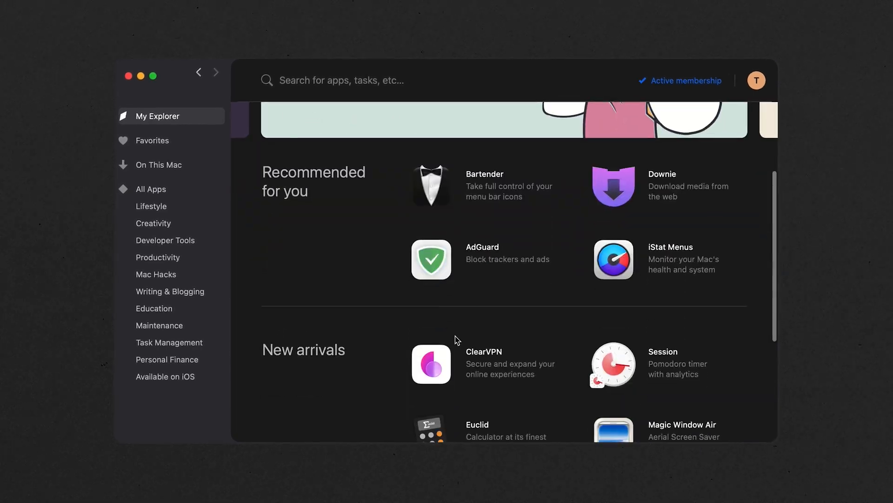
Scroll My Explorer past New arrivals and search the Setapp catalogue for 'photography'.
scroll(down, 3)
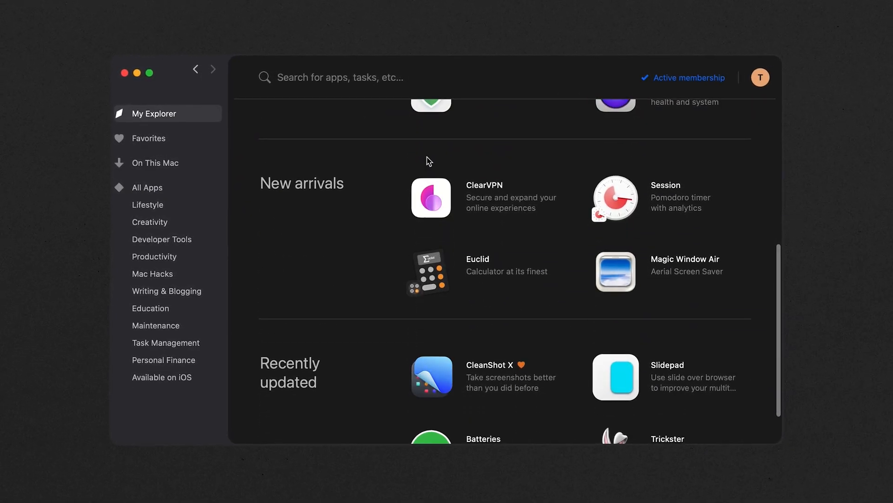
click(430, 197)
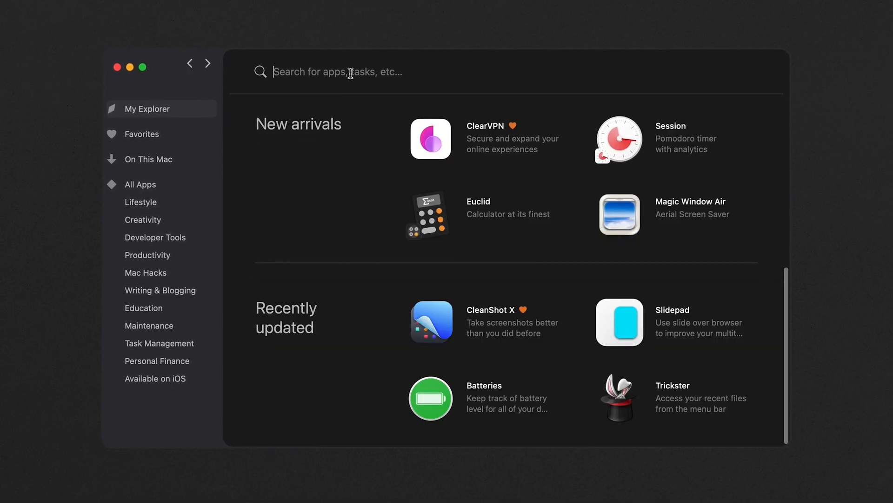
text(photography)
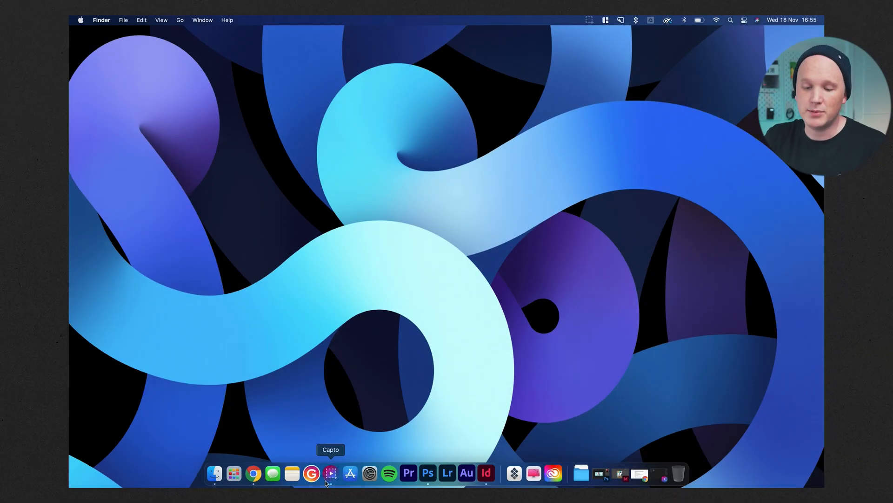
Launch Capto from the Dock onto its All Videos organizer.
click(330, 473)
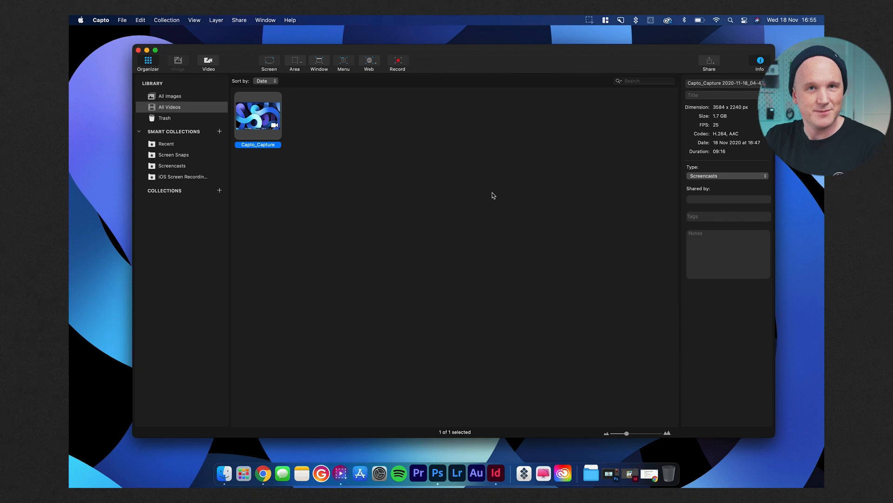
mouse_move(511, 159)
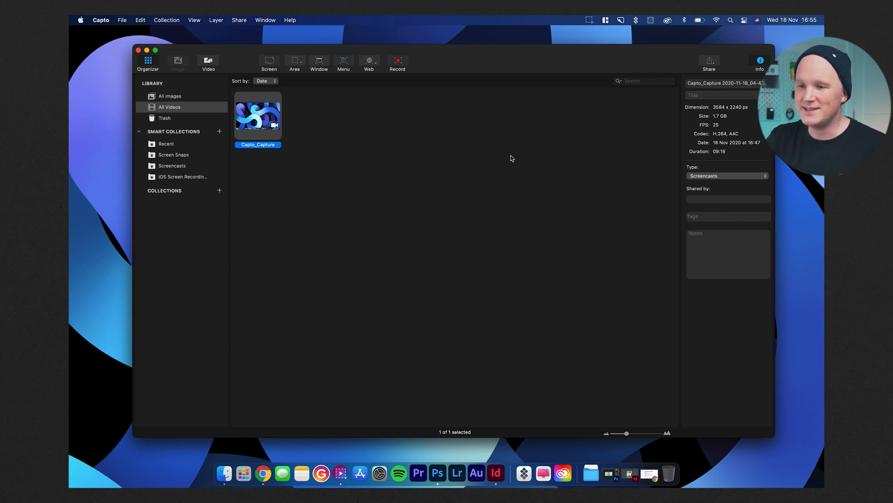
mouse_move(557, 86)
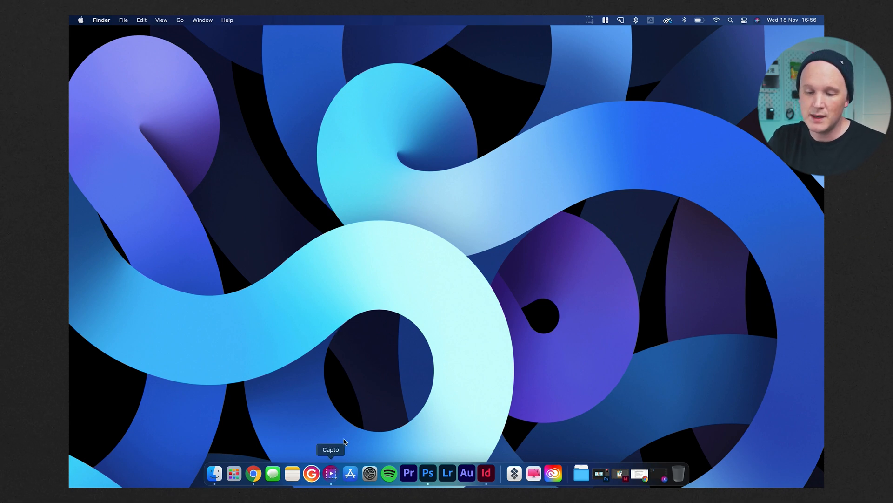
mouse_move(350, 473)
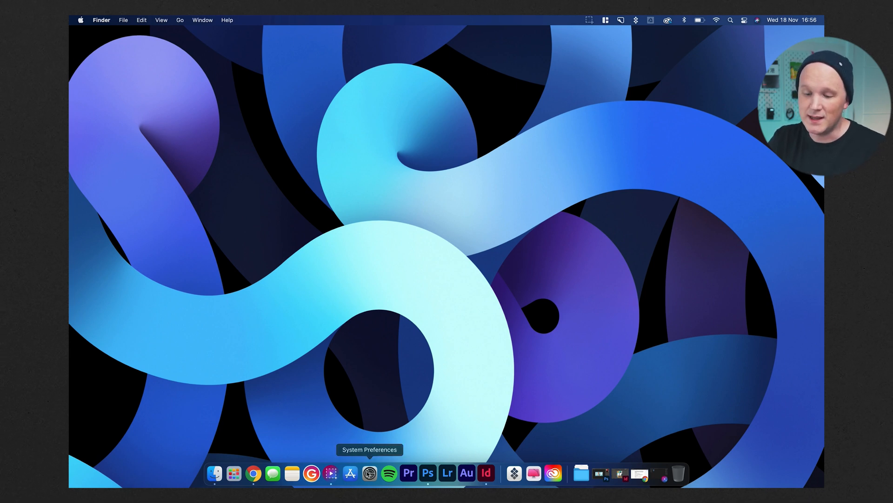
mouse_move(377, 431)
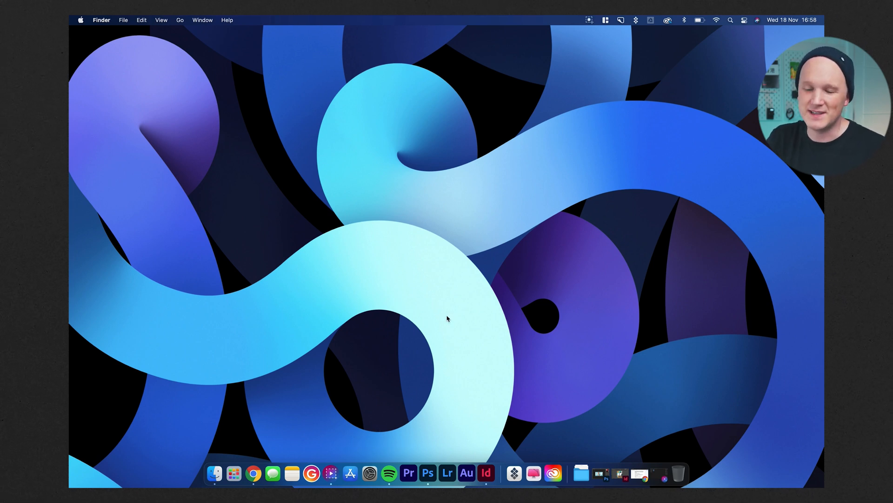
click(388, 472)
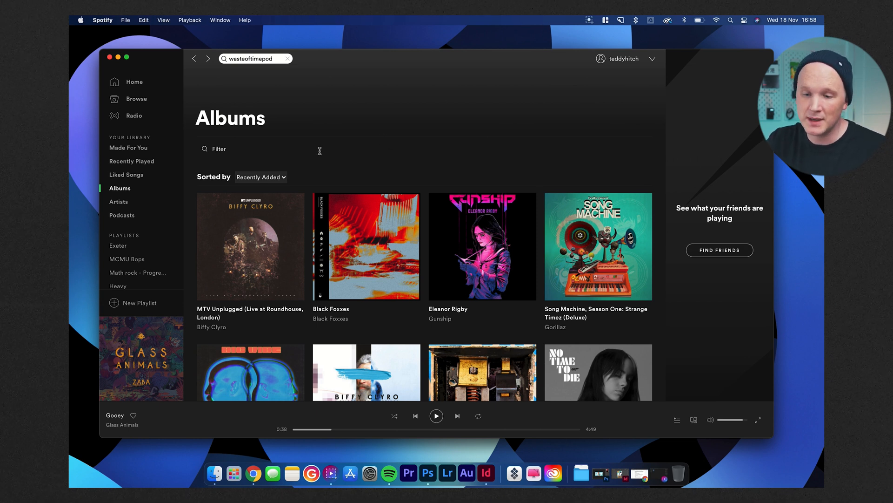
Show the saved Podcasts library in Spotify and scroll through the followed shows.
scroll(down, 3)
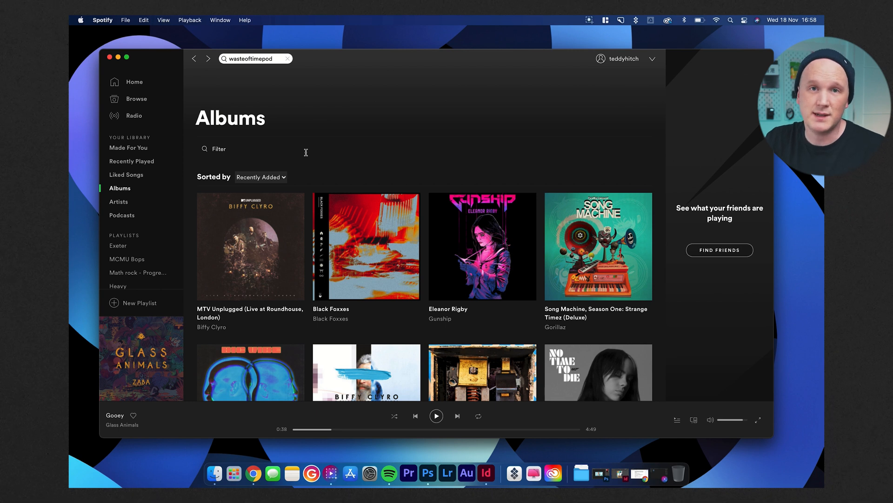
mouse_move(156, 176)
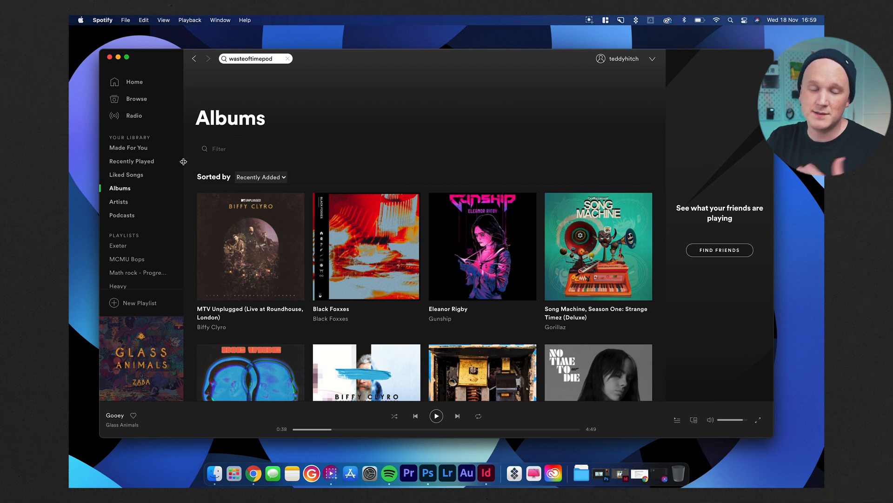
click(122, 215)
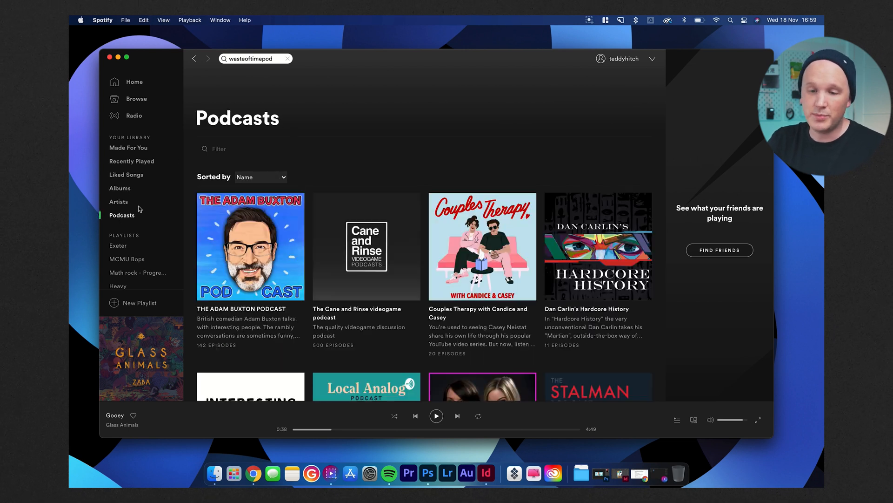
mouse_move(250, 246)
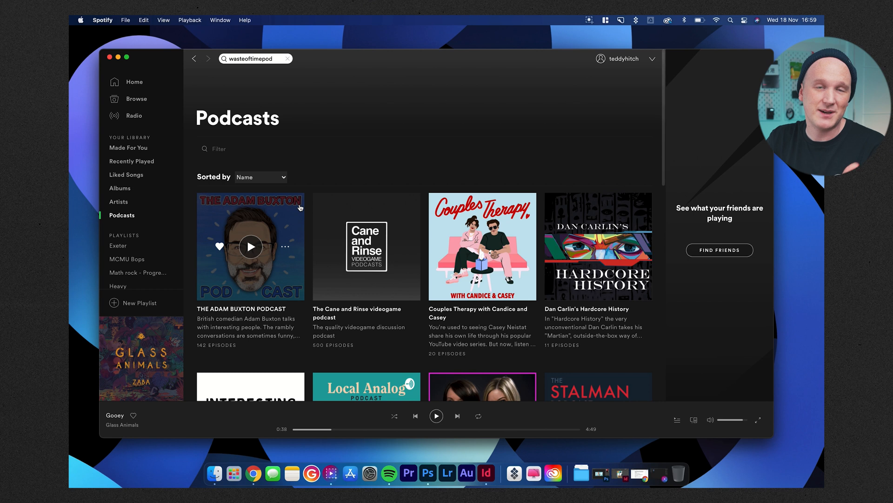
scroll(down, 3)
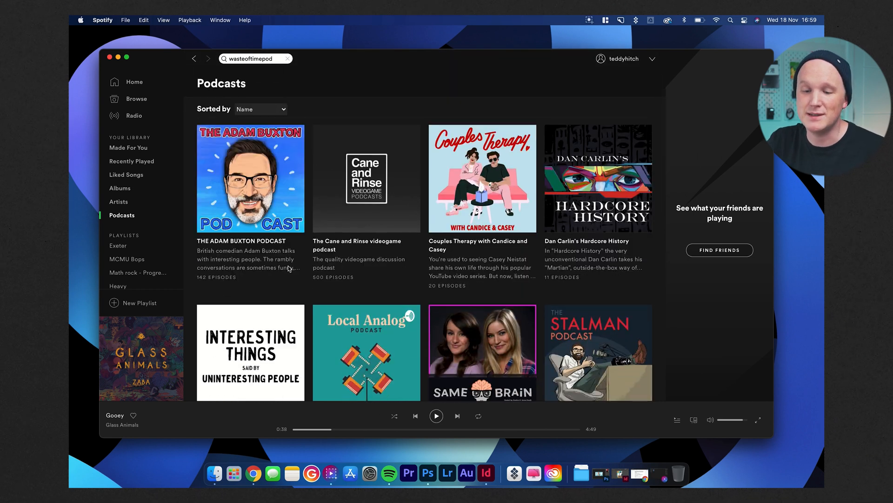
scroll(down, 3)
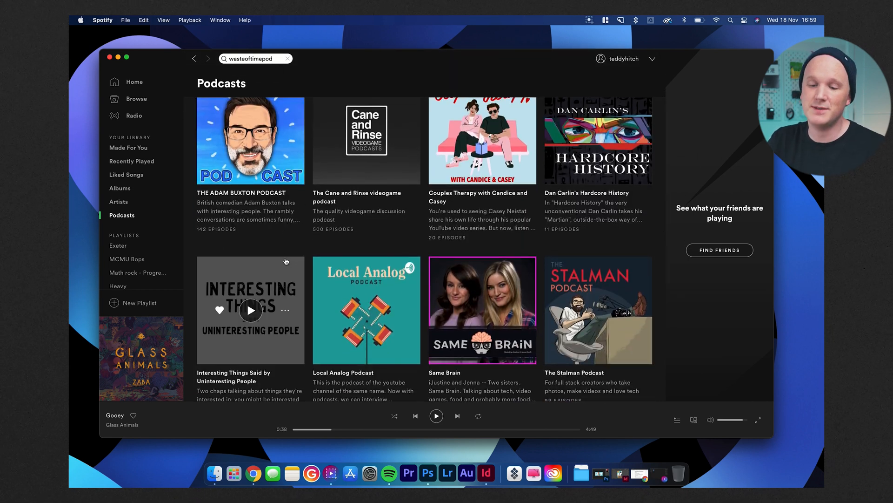
Open Interesting Things Said by Uninteresting People, then go back to The Waste of Time Podcast page.
click(250, 310)
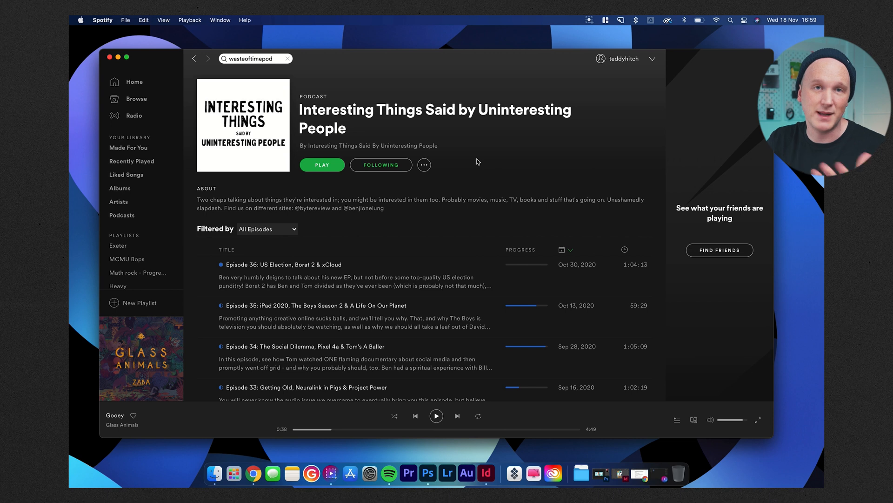
click(122, 215)
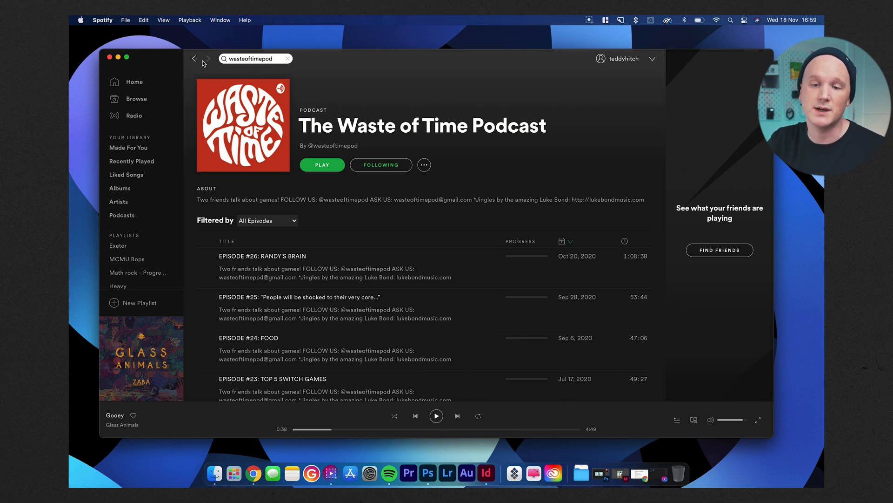
click(122, 215)
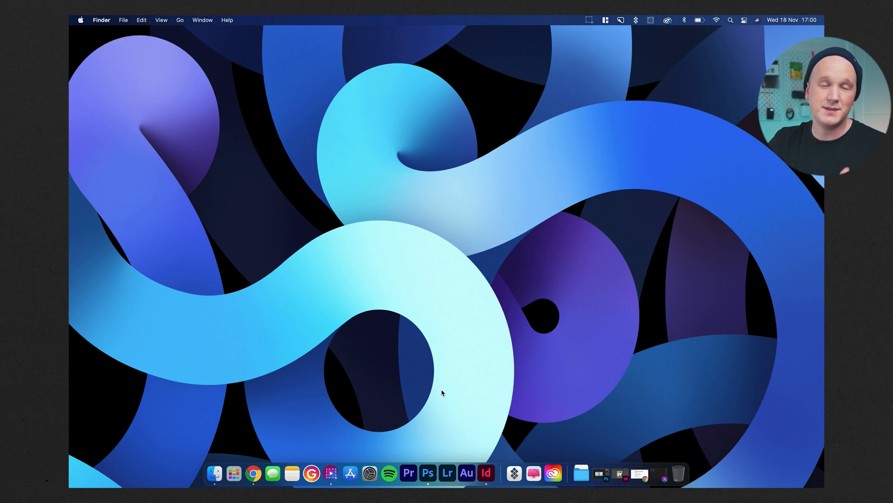
mouse_move(408, 473)
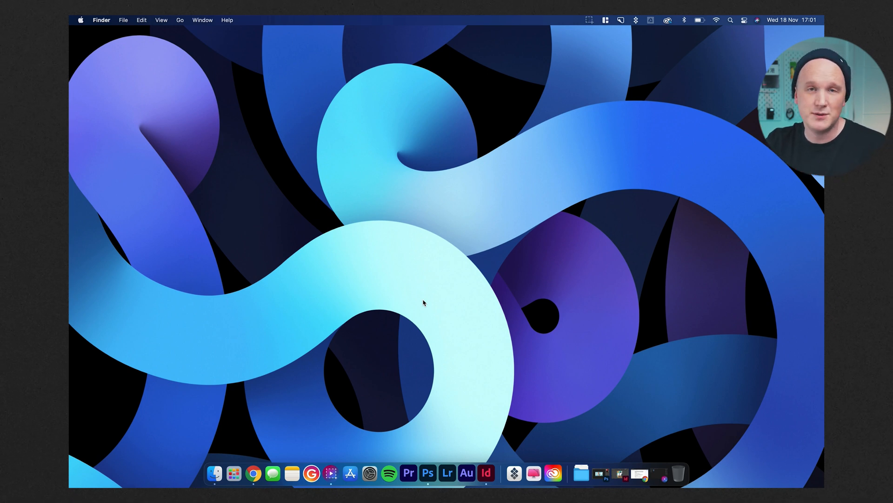
mouse_move(408, 473)
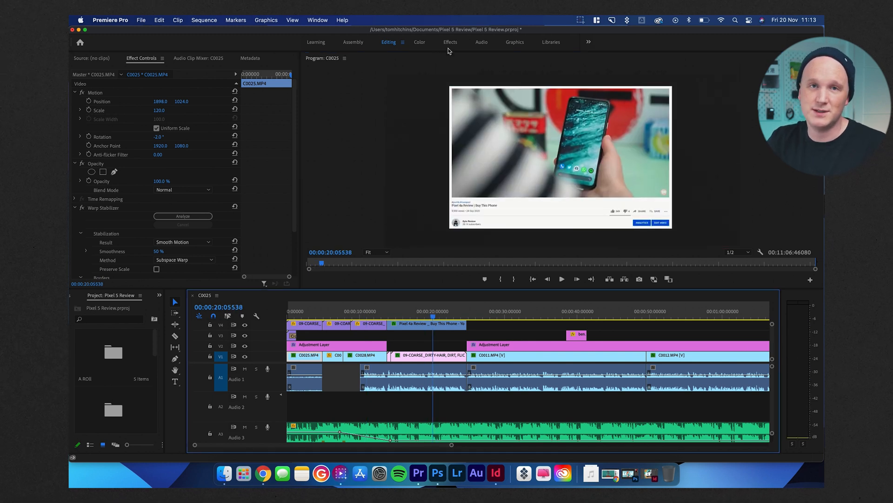
In the Color workspace, set Lumetri Basic Correction exposure 0.3, contrast 23.7 and highlights 5.0.
click(420, 42)
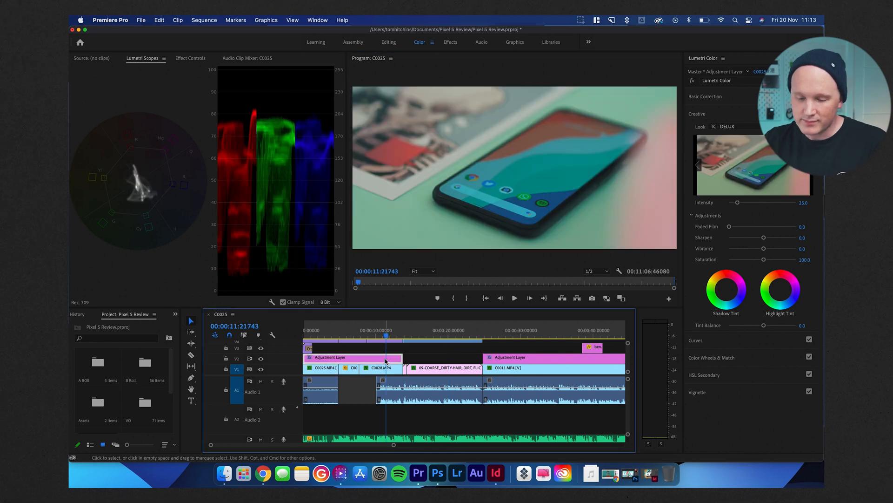
click(706, 96)
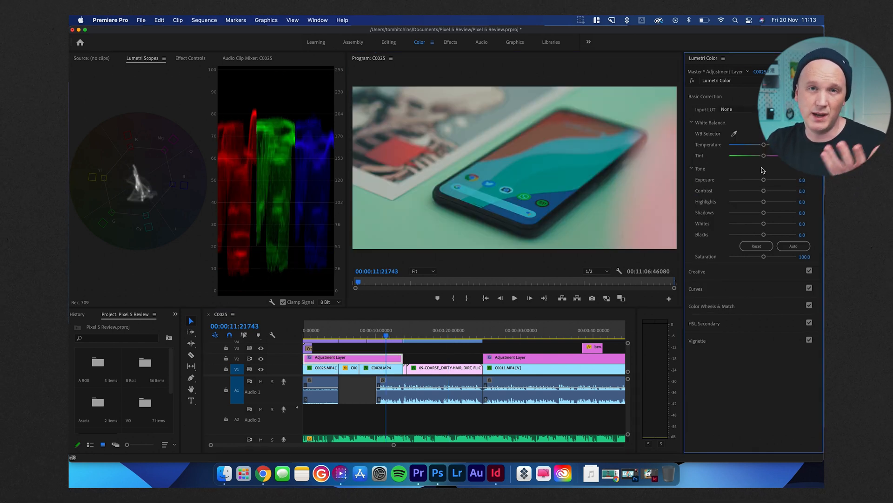
drag(763, 179, 765, 180)
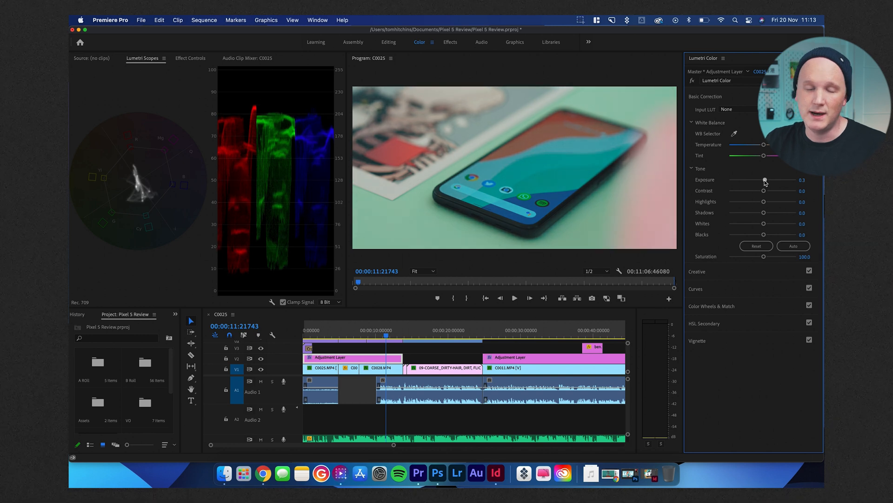
drag(763, 190, 771, 190)
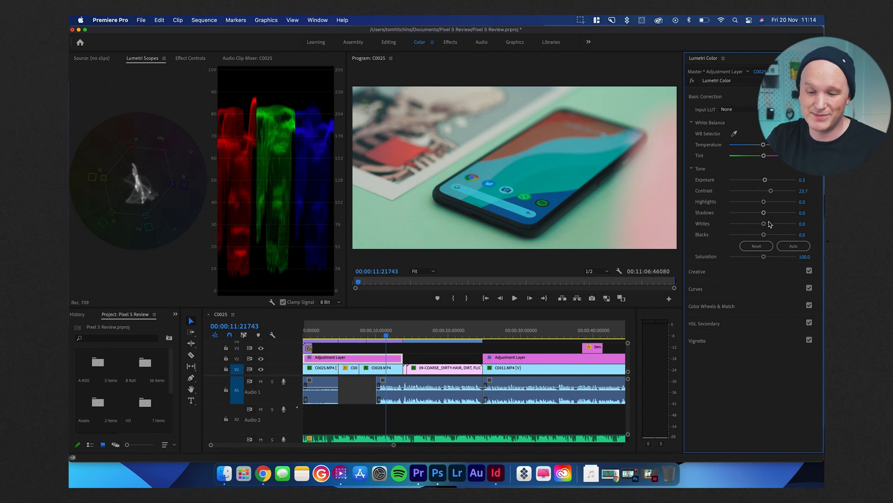
drag(763, 201, 765, 201)
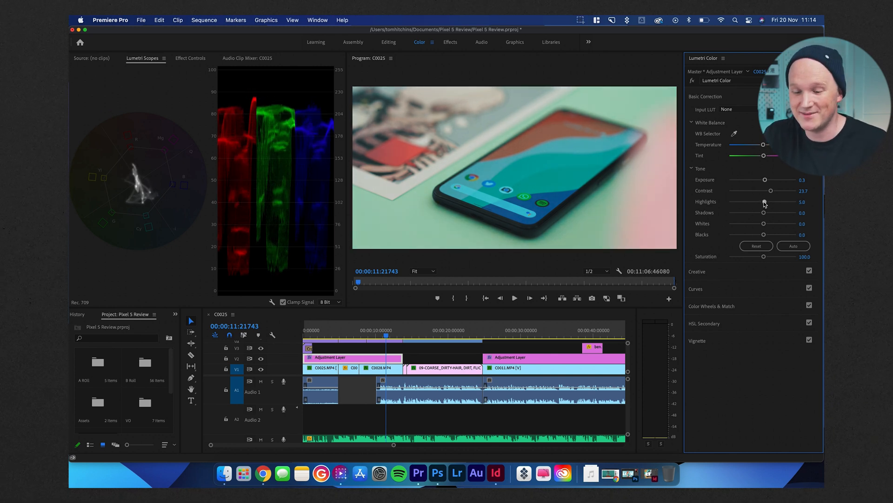
click(513, 298)
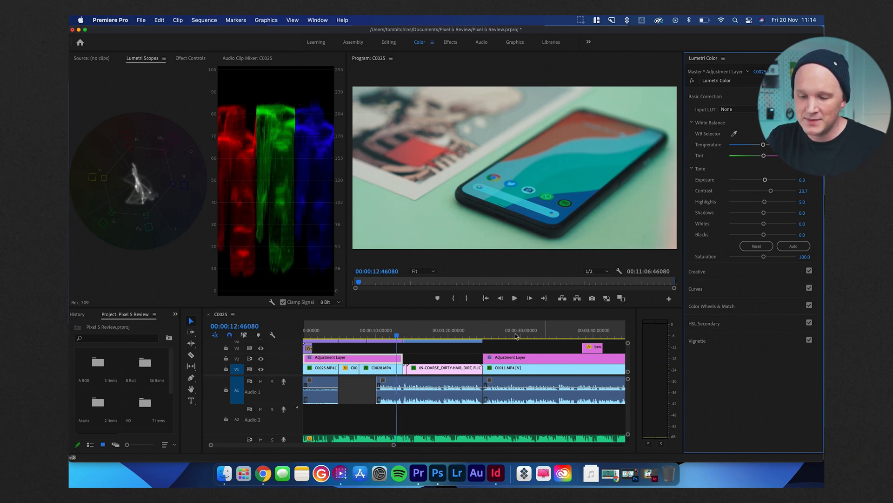
click(438, 472)
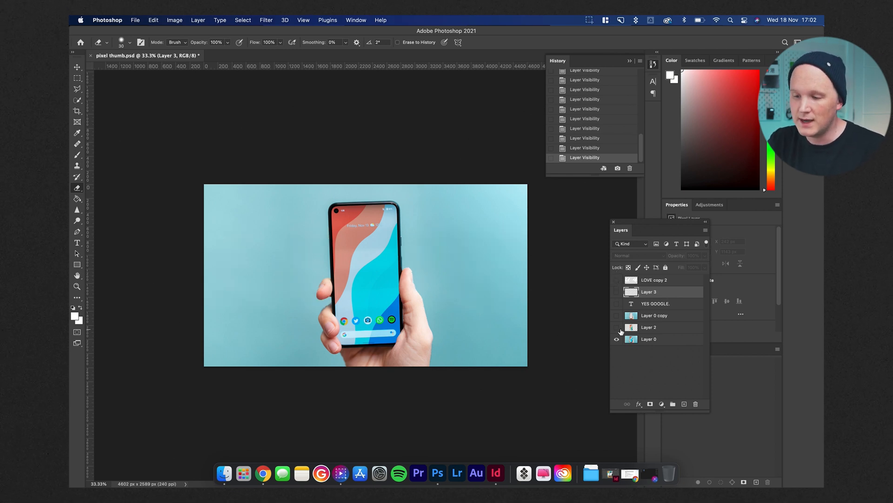
Make Layer 0 copy, Layer 3 and the YES GOOGLE. text layer visible.
click(616, 315)
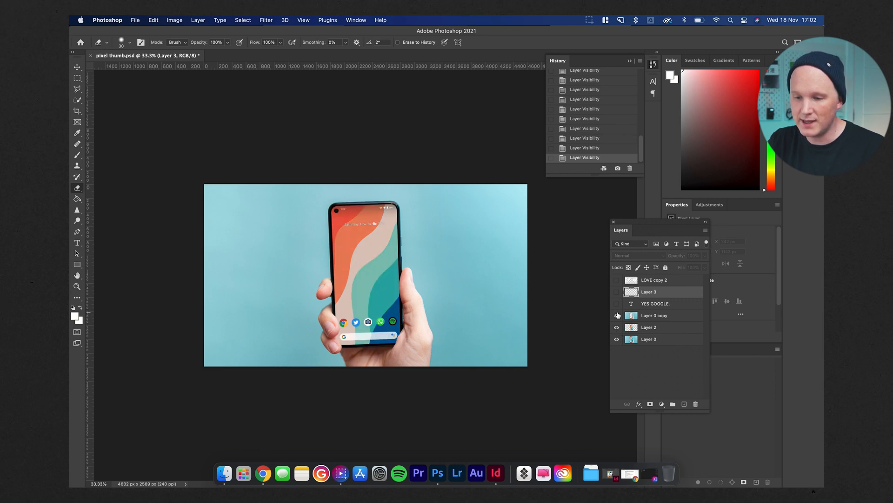
click(616, 304)
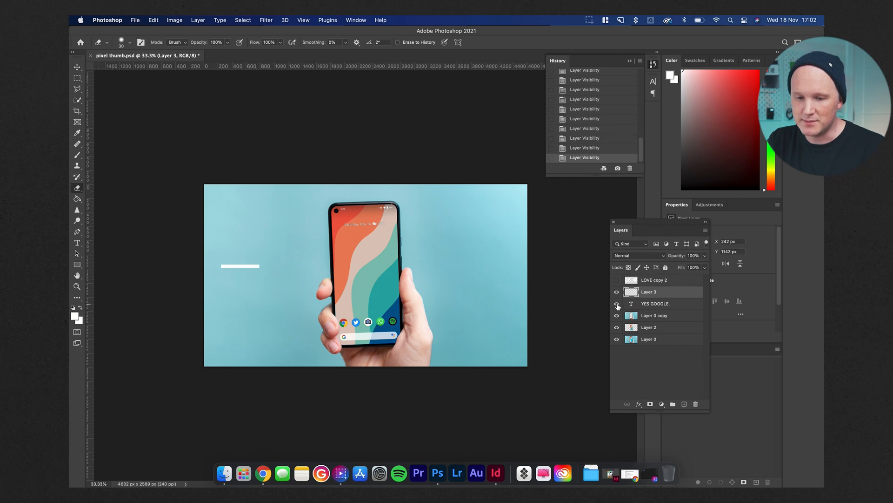
click(616, 304)
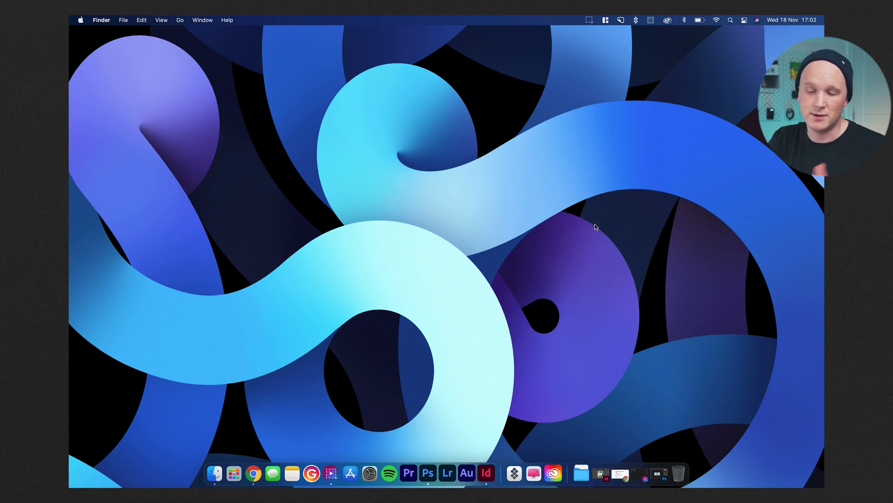
mouse_move(447, 473)
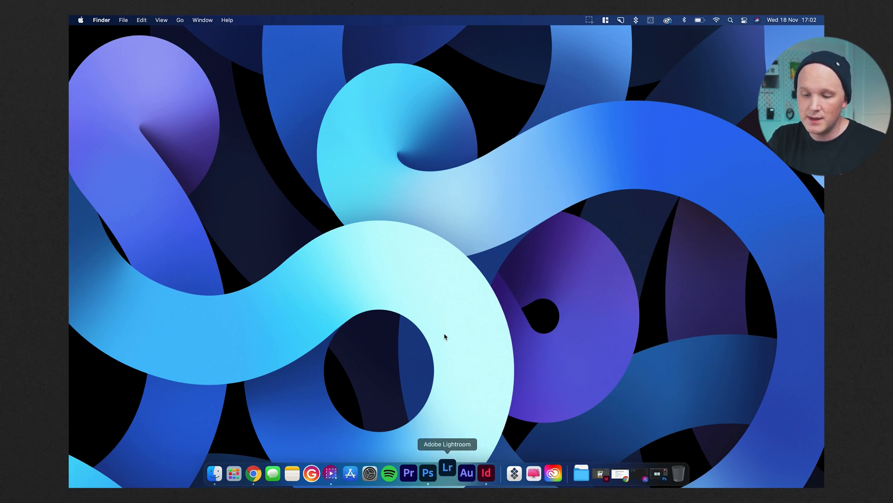
Launch Adobe Lightroom from the Dock onto its All Photos grid.
click(448, 472)
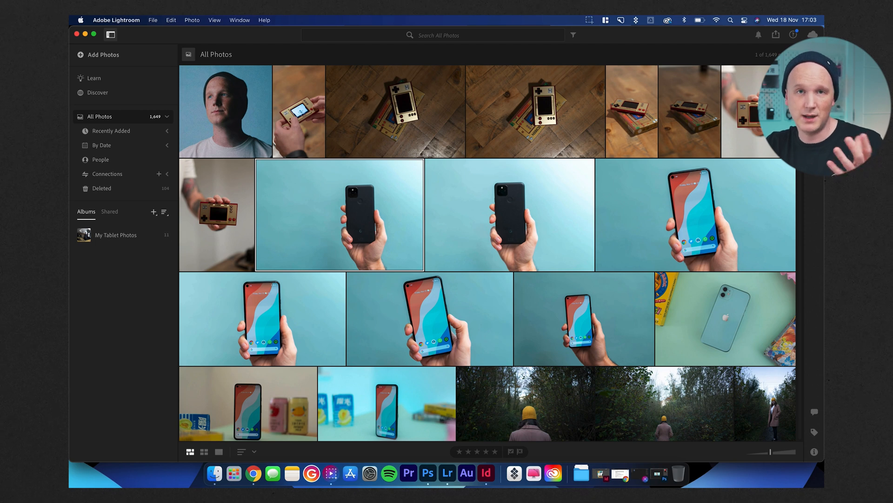
Scroll the All Photos grid past tablet, beanie, tattoo and Pixel phone shots.
scroll(down, 3)
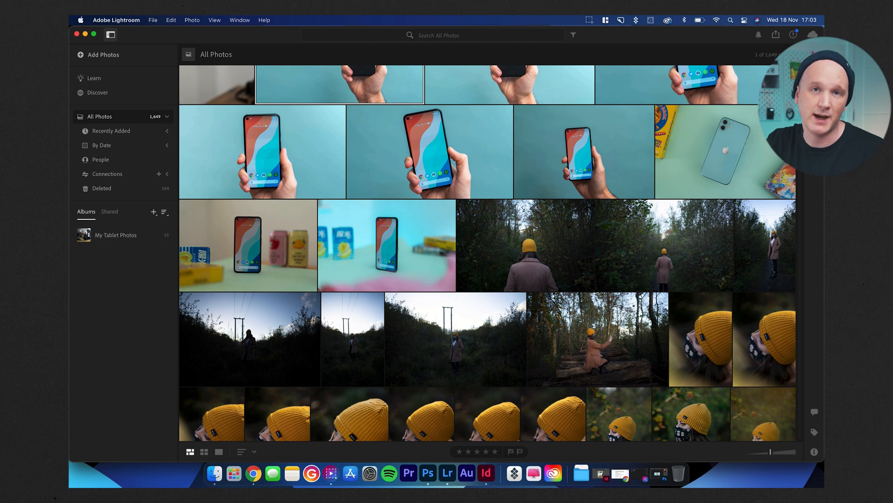
scroll(down, 3)
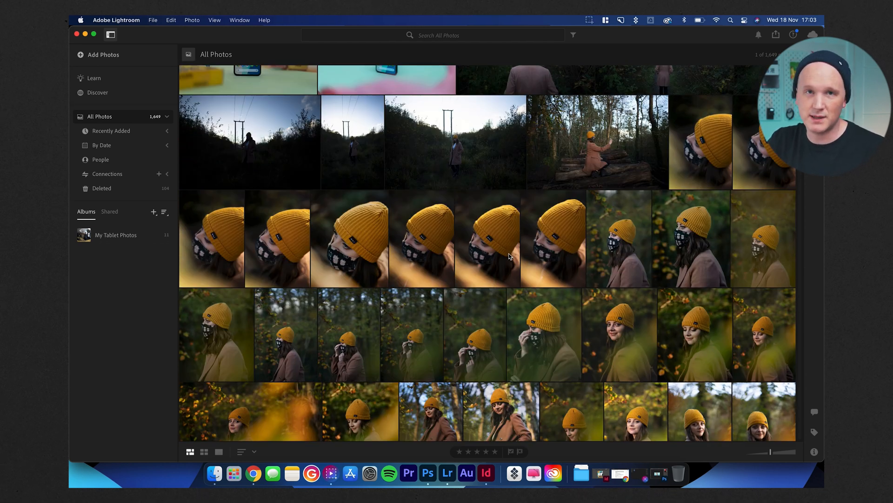
scroll(down, 3)
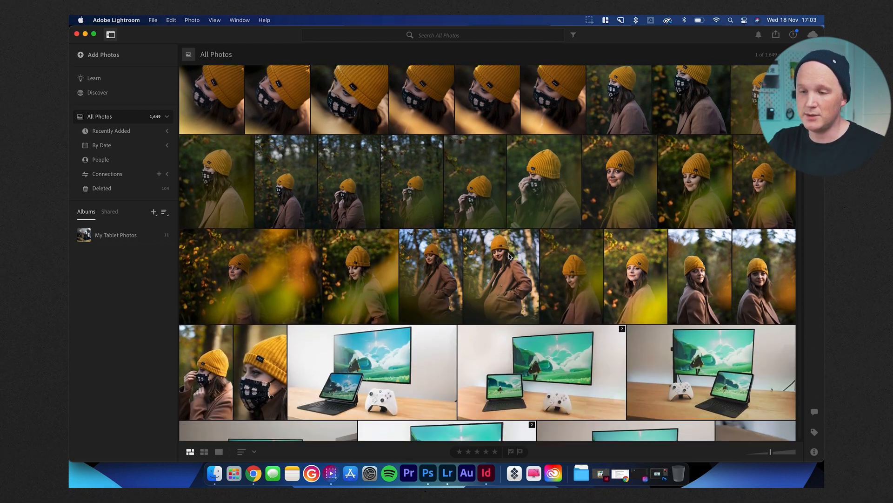
scroll(down, 3)
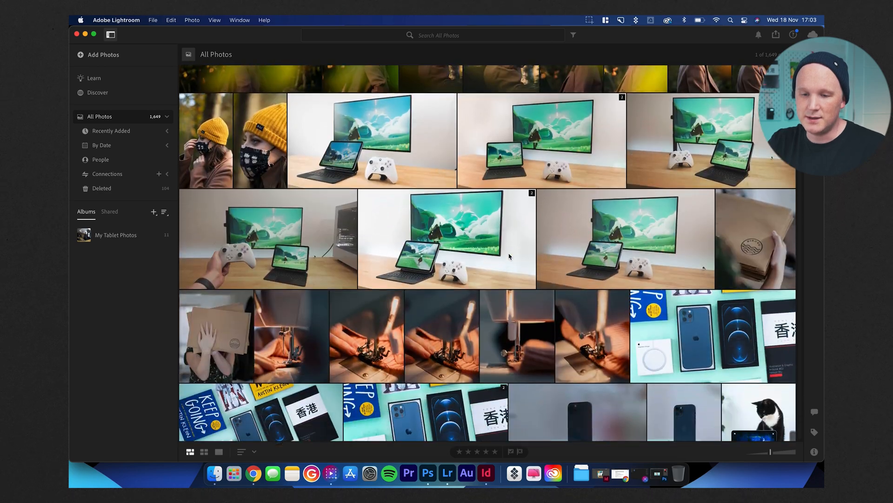
scroll(down, 3)
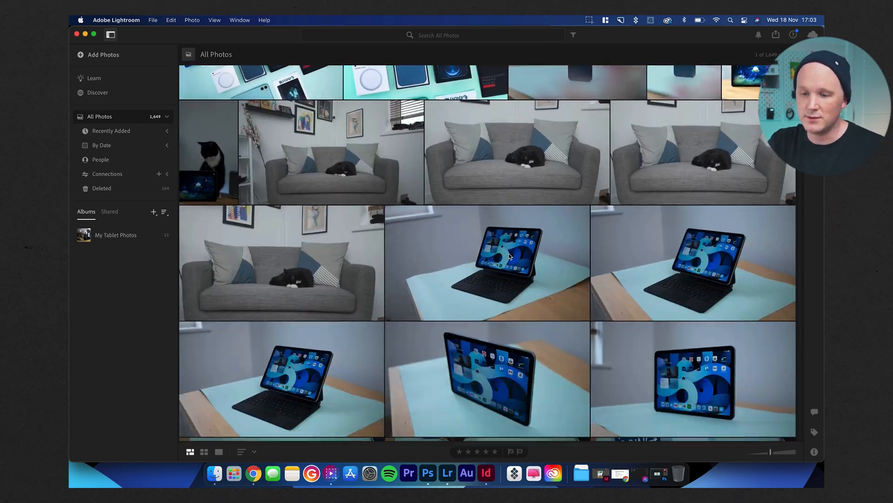
scroll(down, 3)
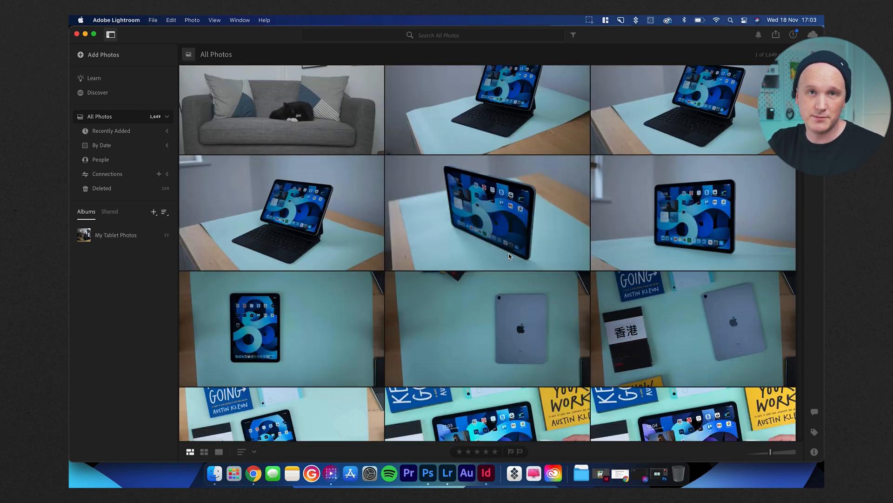
scroll(down, 3)
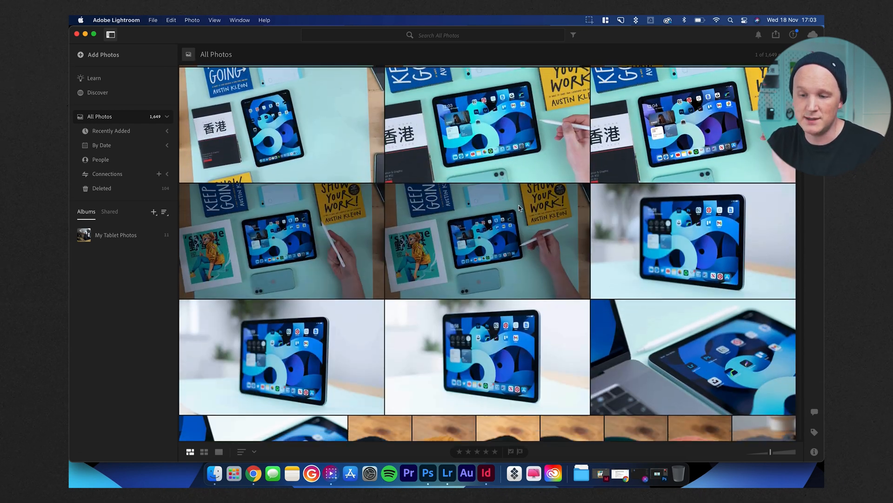
scroll(down, 3)
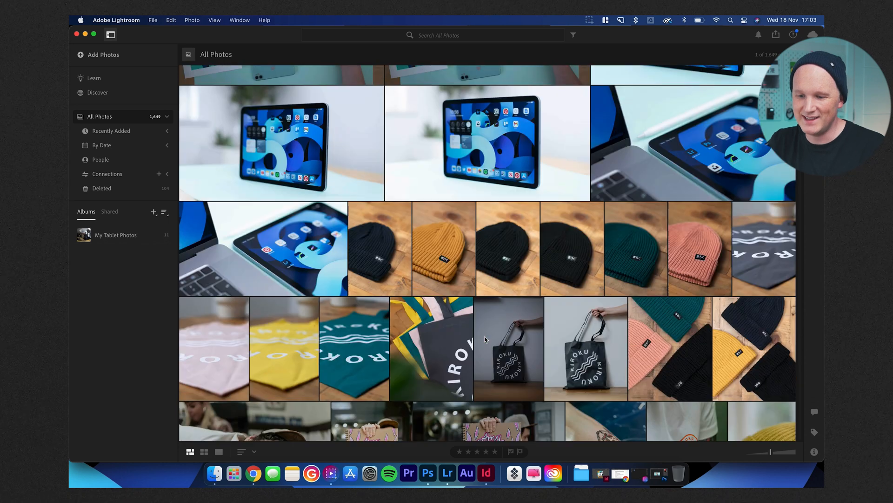
scroll(down, 3)
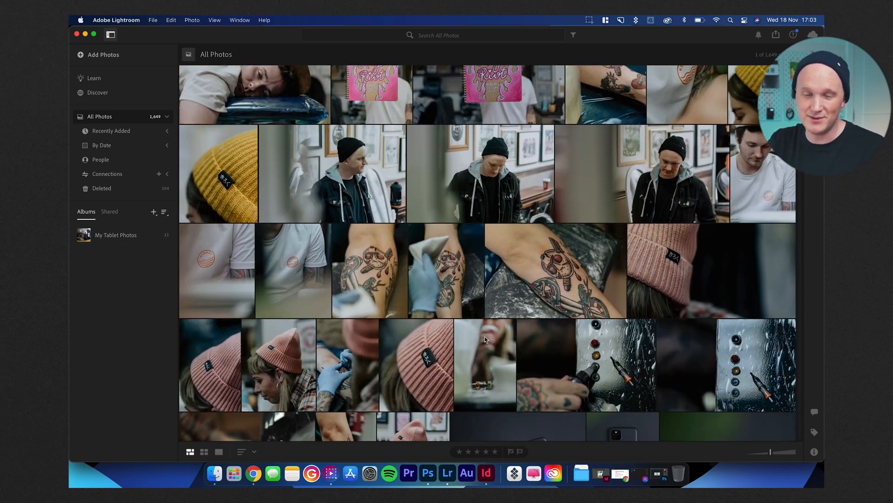
scroll(down, 3)
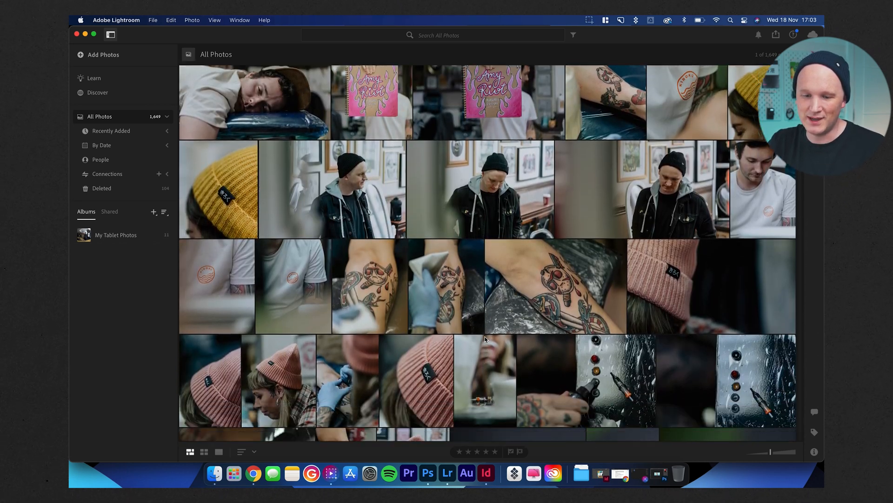
scroll(down, 3)
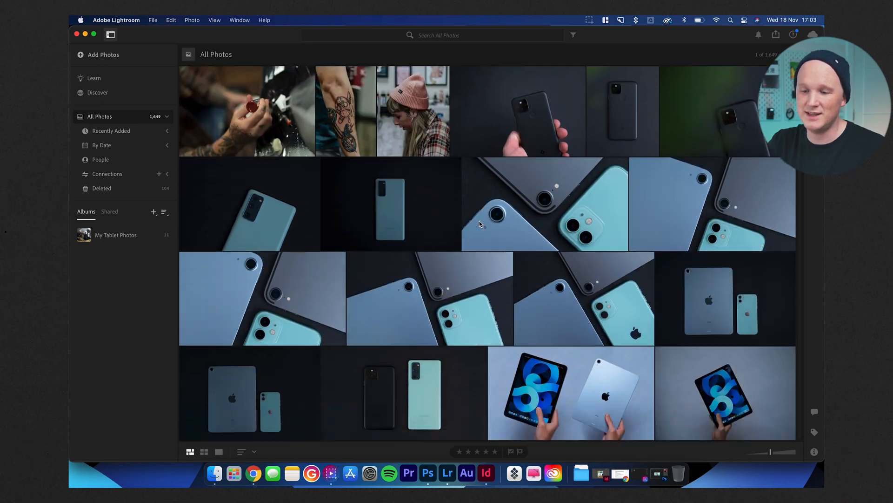
scroll(down, 3)
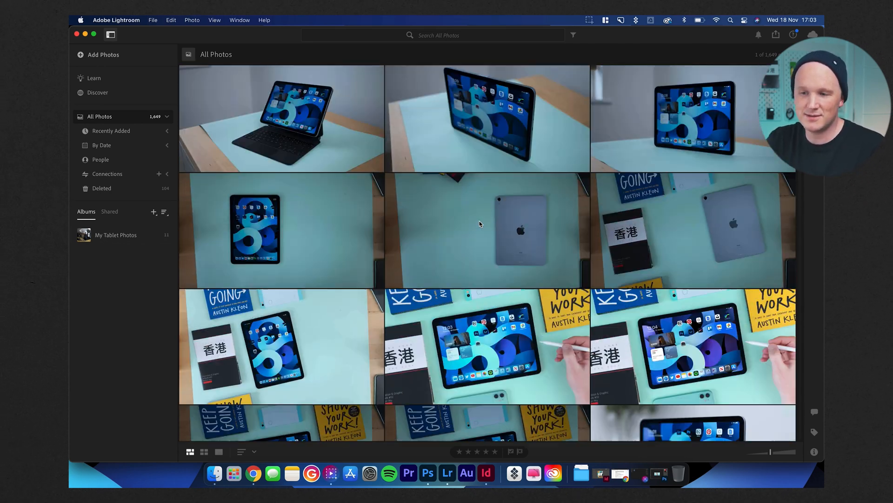
scroll(down, 3)
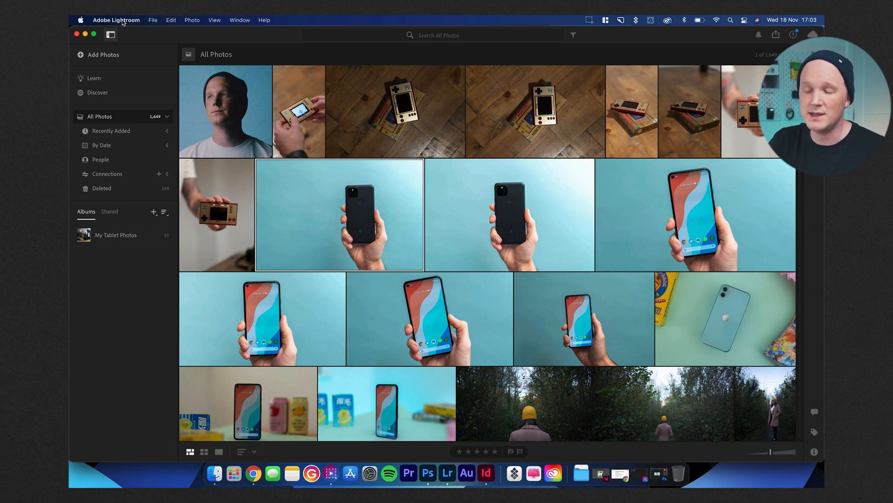
Open the Adobe Lightroom application menu to reach Quit Lightroom.
click(116, 19)
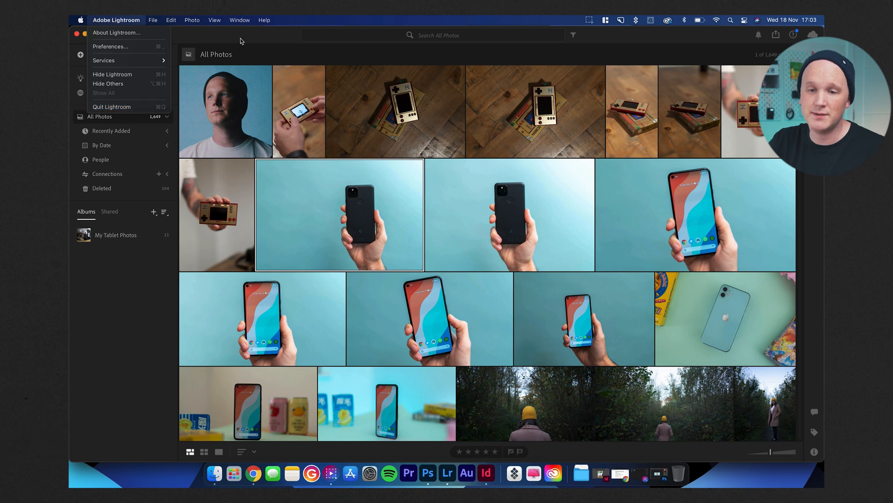
mouse_move(111, 106)
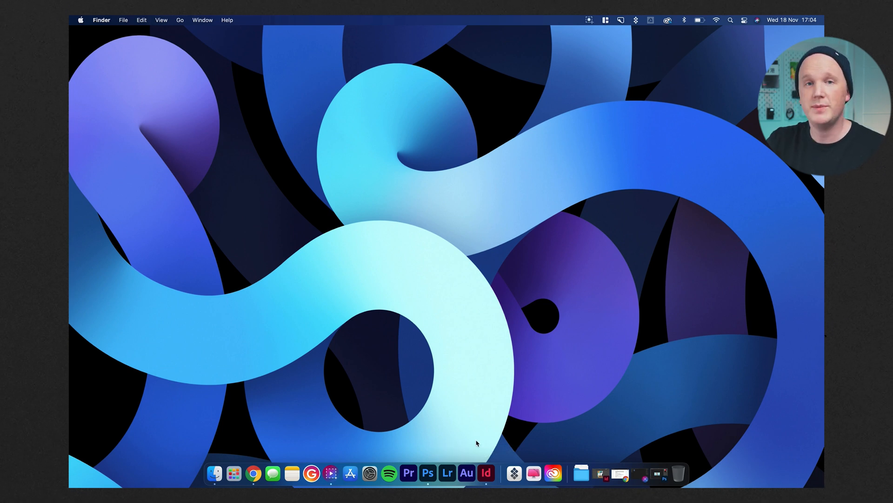
mouse_move(467, 473)
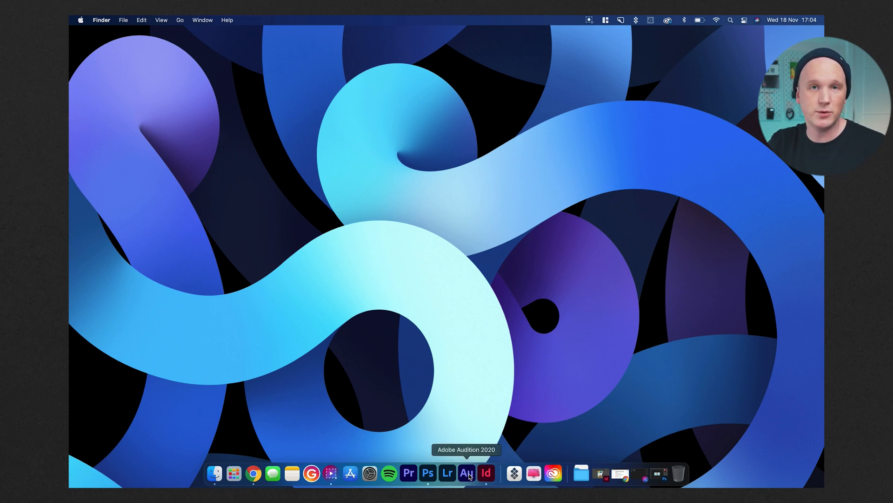
mouse_move(481, 409)
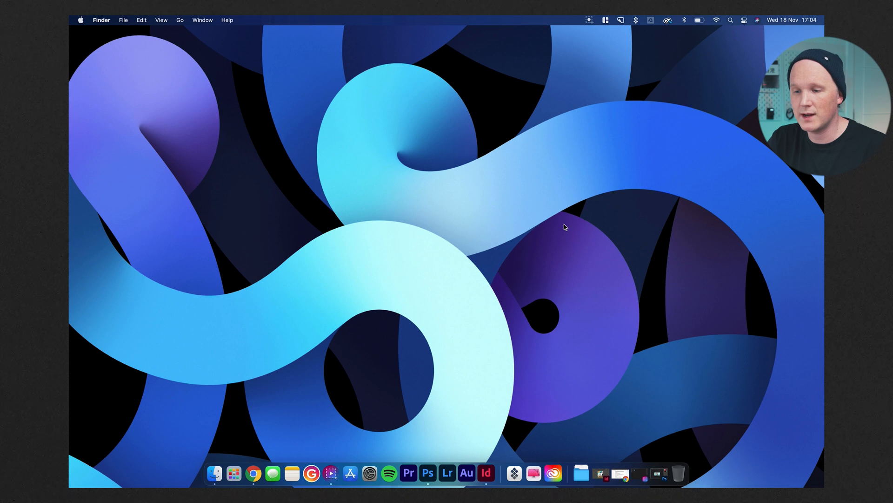
mouse_move(524, 295)
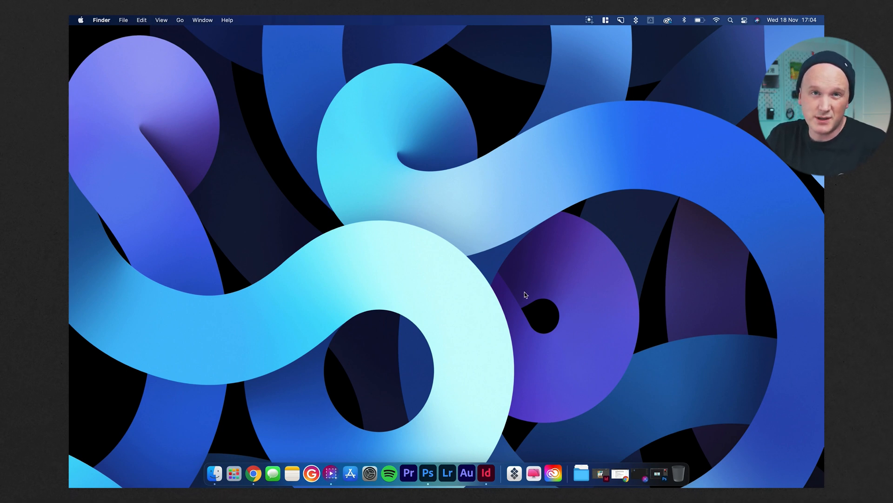
mouse_move(506, 339)
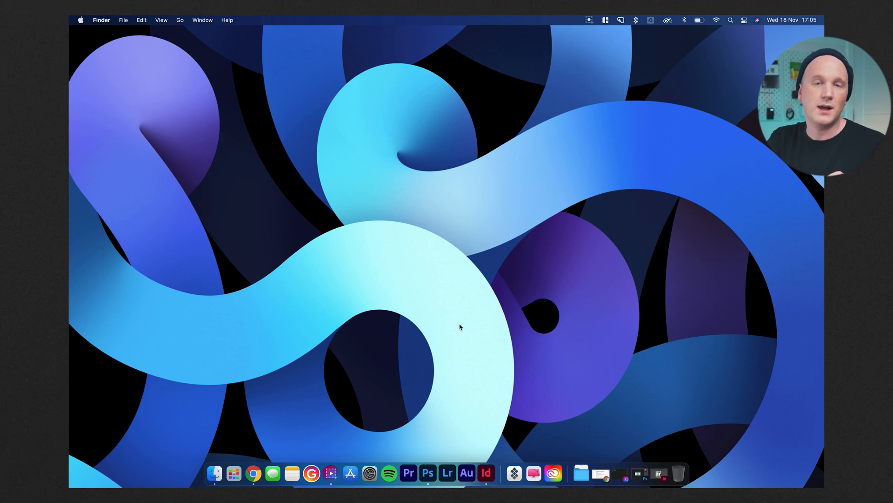
mouse_move(485, 473)
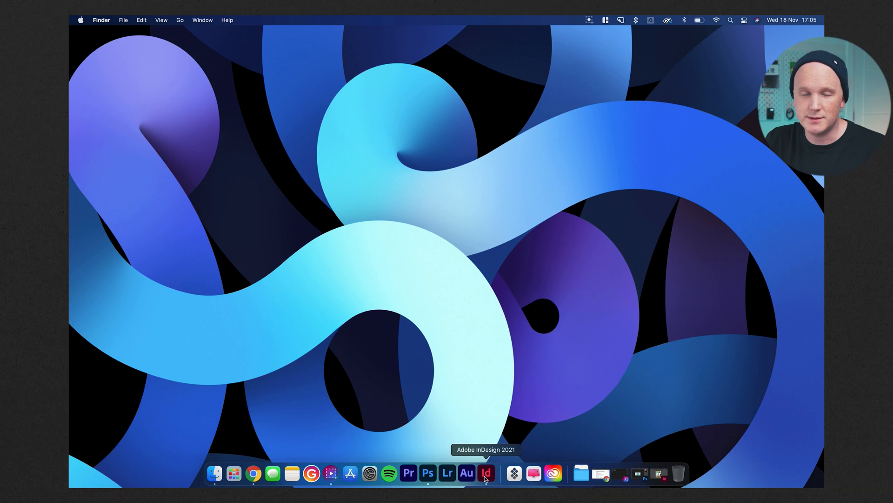
click(486, 473)
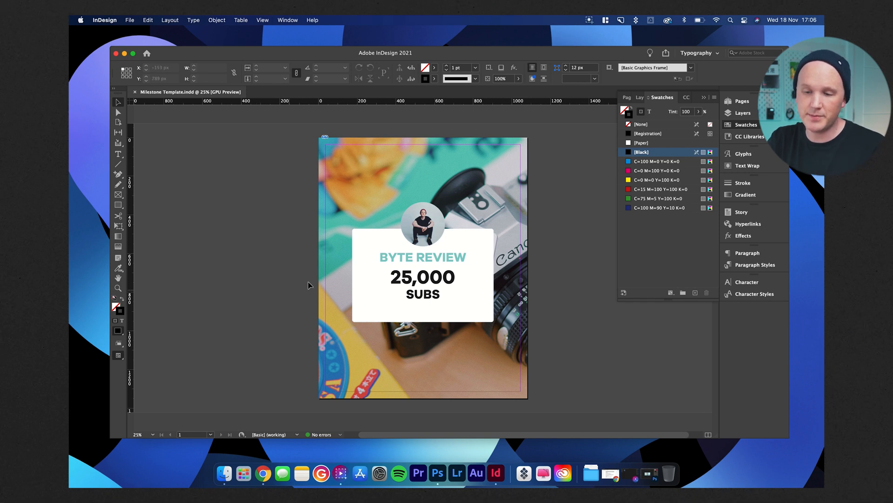
mouse_move(220, 279)
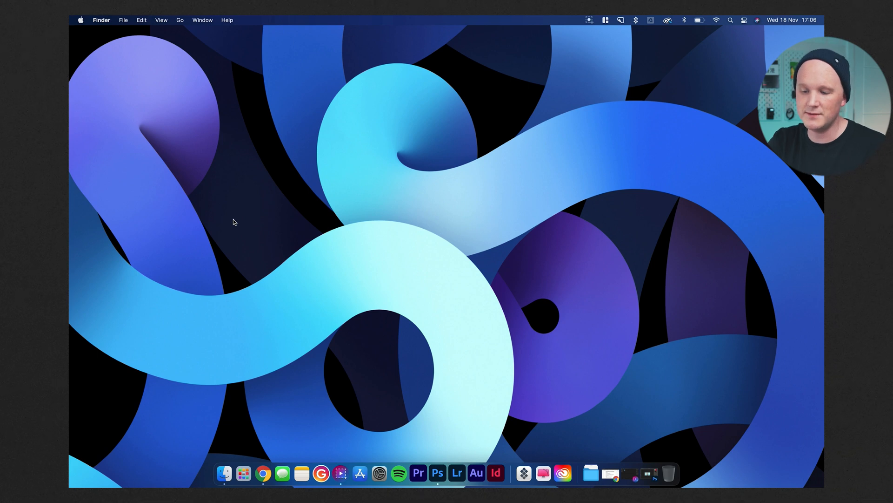
mouse_move(542, 472)
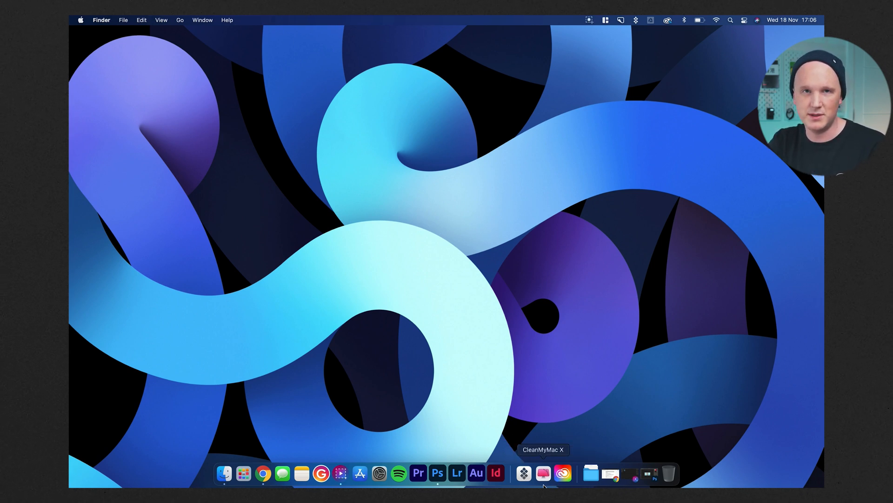
mouse_move(579, 255)
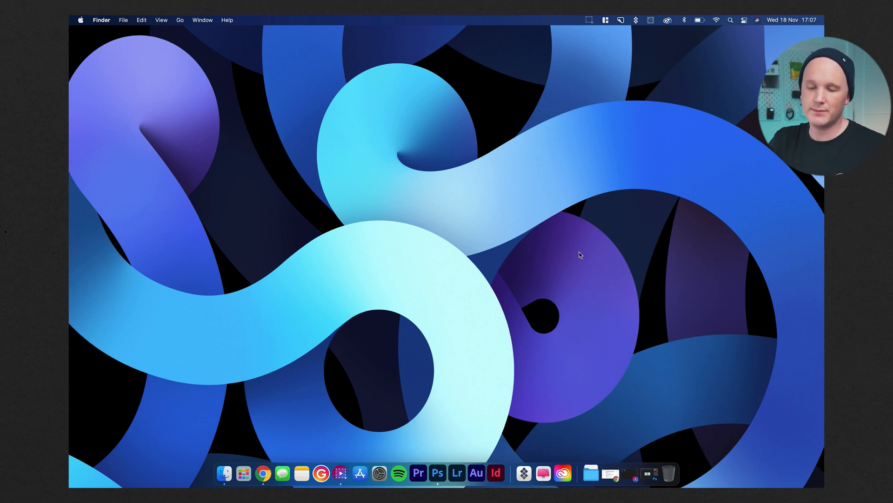
mouse_move(263, 473)
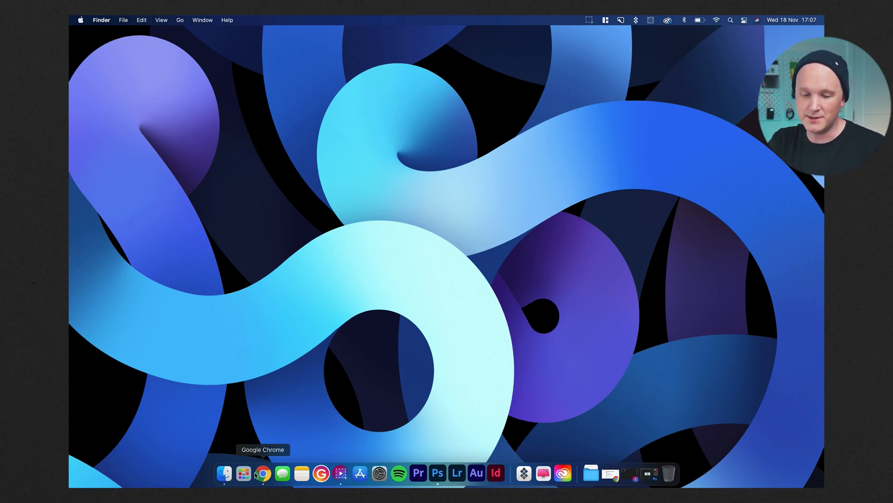
mouse_move(461, 235)
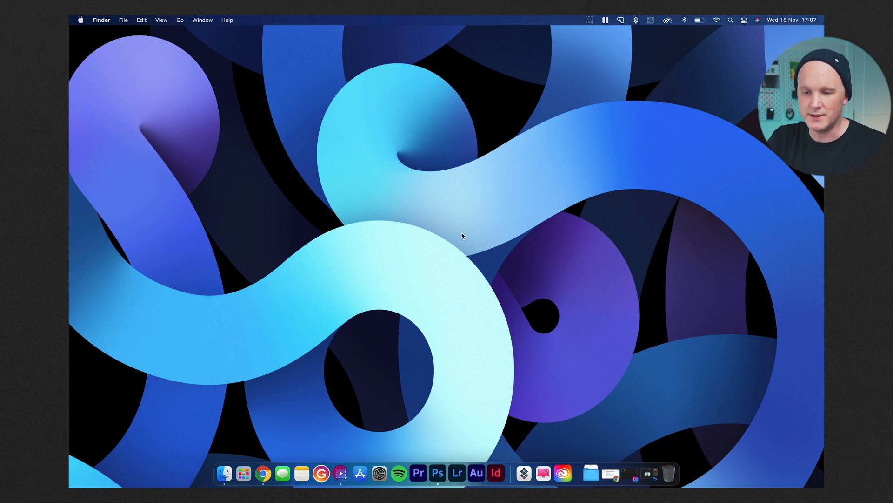
mouse_move(243, 473)
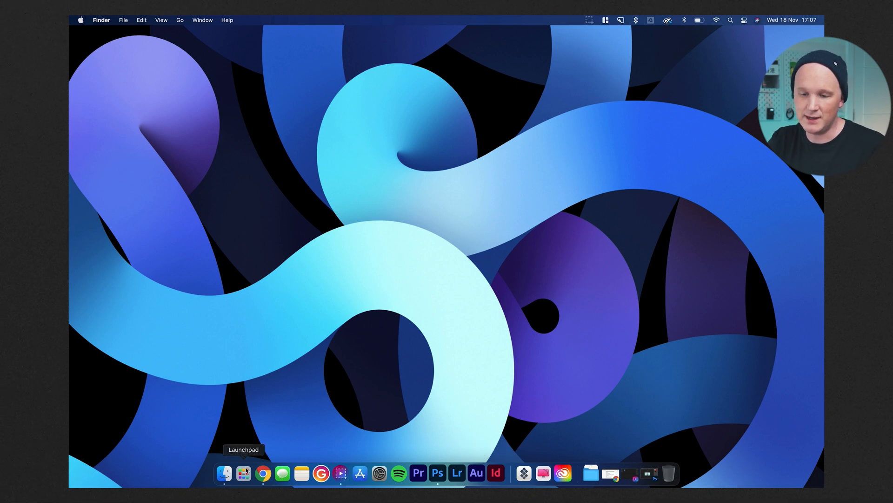
mouse_move(222, 473)
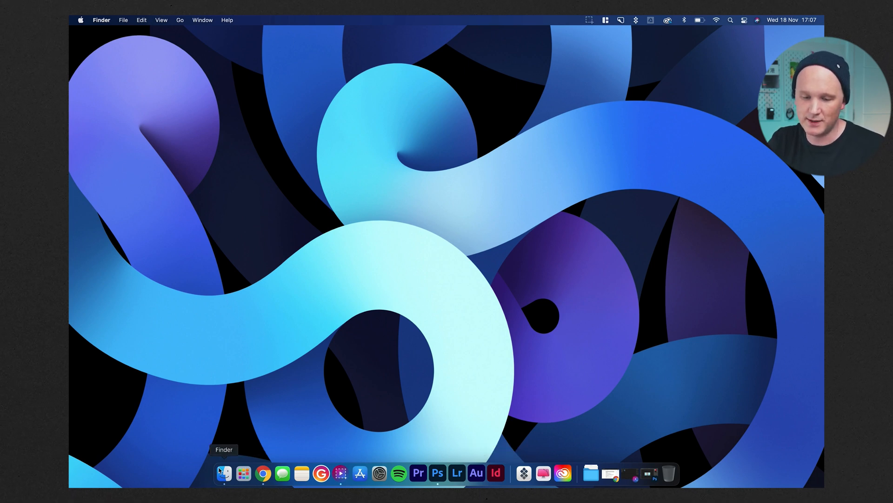
click(222, 472)
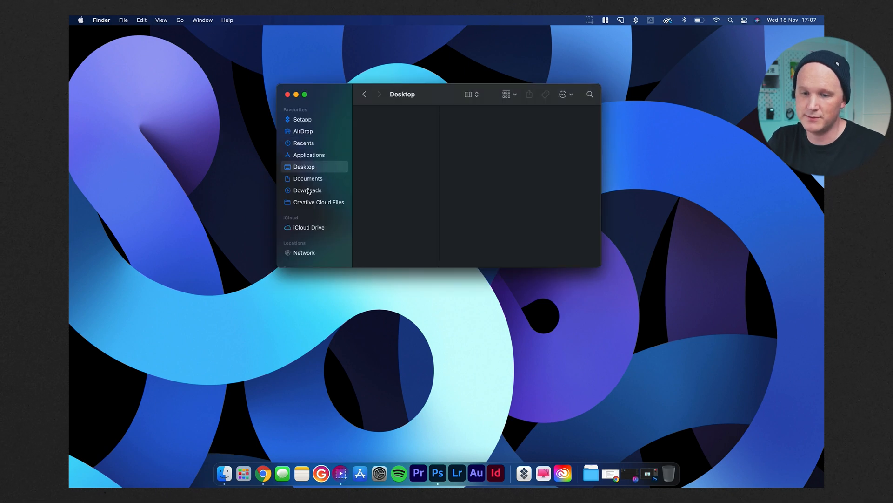
click(308, 179)
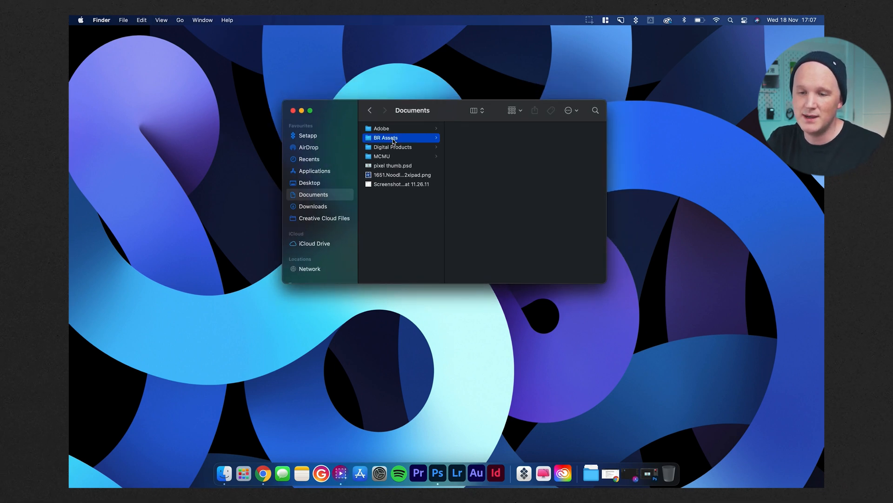
click(386, 138)
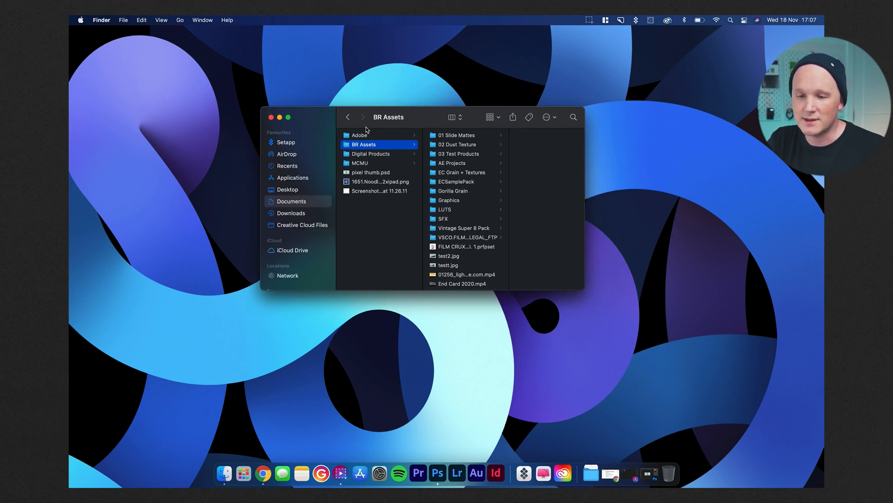
click(370, 154)
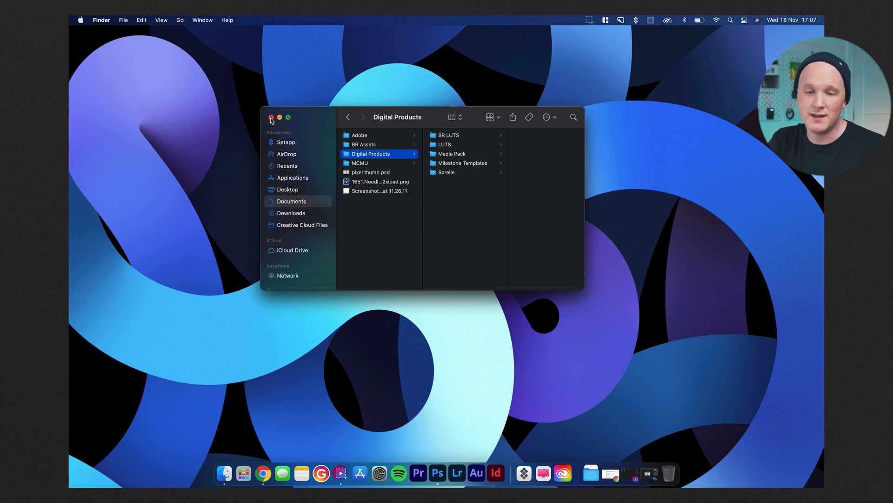
click(271, 118)
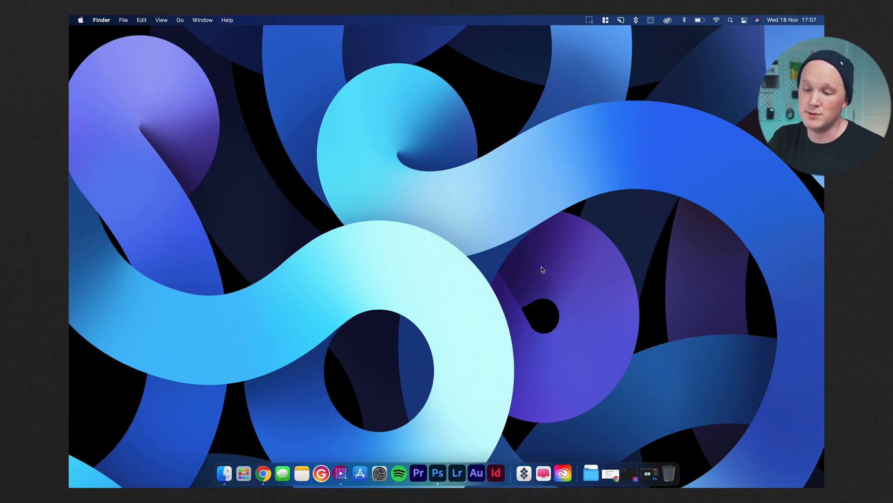
mouse_move(590, 473)
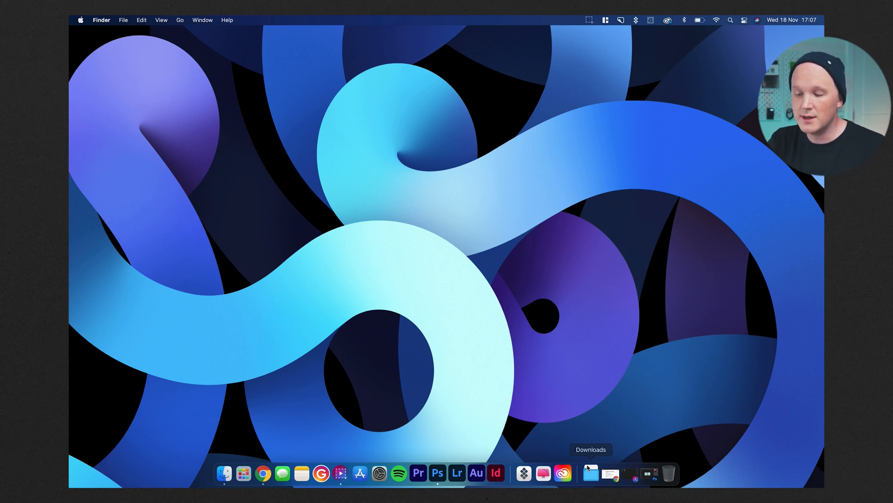
Expand the Dock's Downloads stack showing a logo, an MP3 and SAMPLE PACK 2020.
click(591, 473)
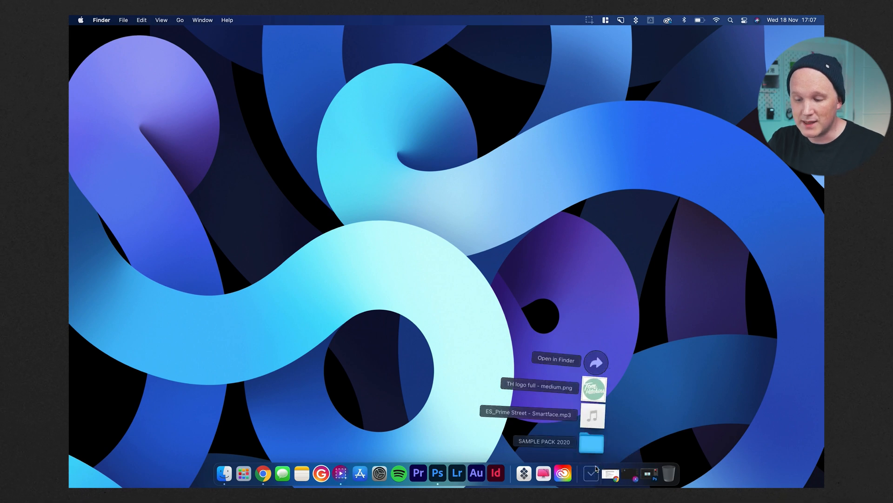